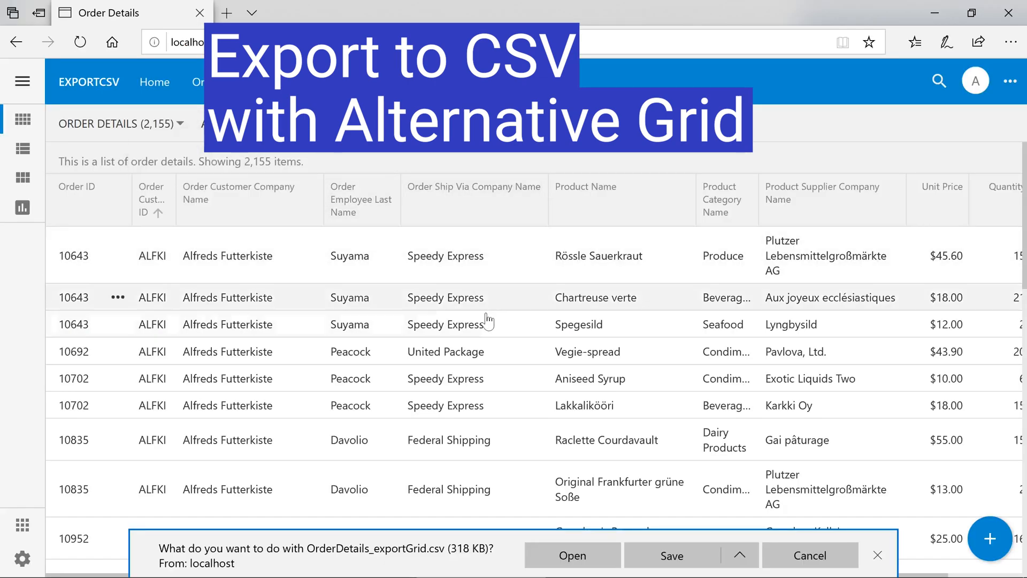
Step: Download the full Order Details grid as CSV via Actions > Download
left_click(572, 555)
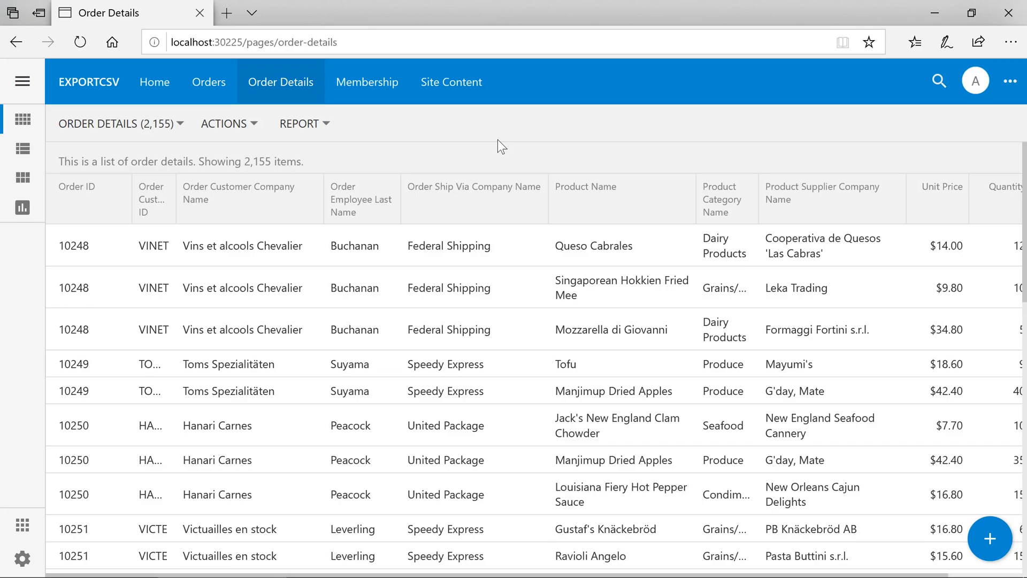
left_click(225, 124)
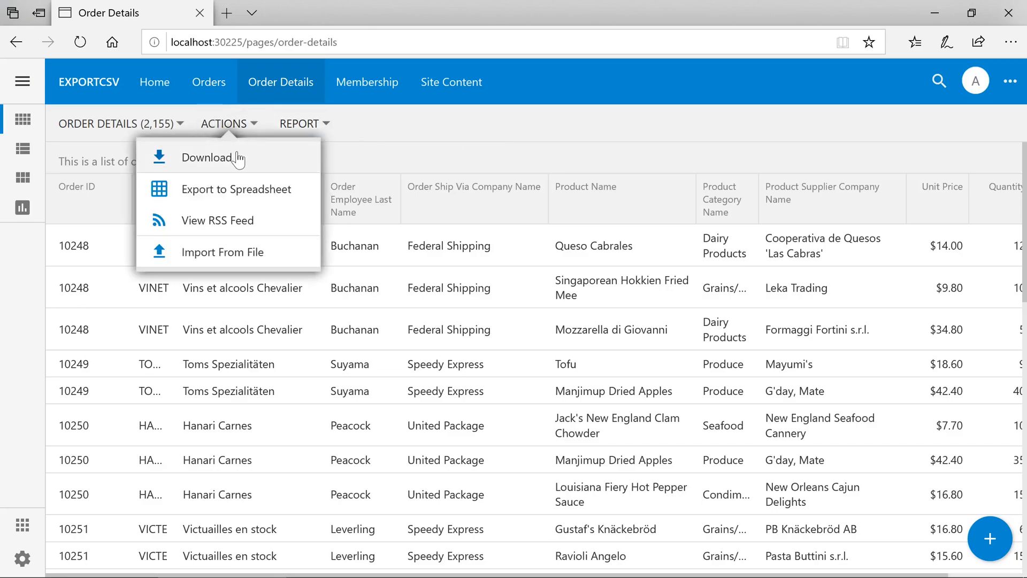
left_click(206, 157)
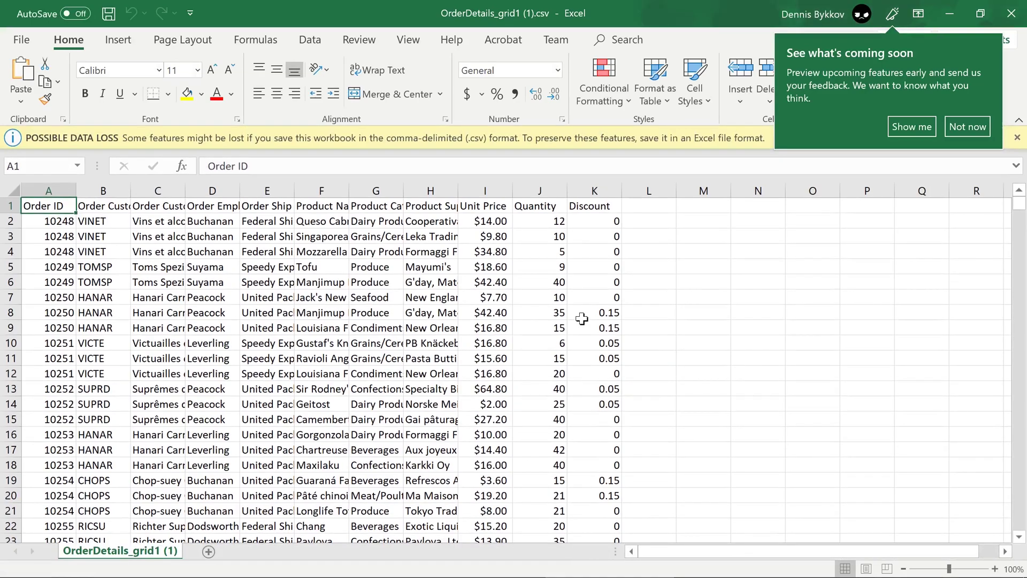
Step: Dismiss Excel's upcoming-features notice and scroll through the exported order details
left_click(967, 126)
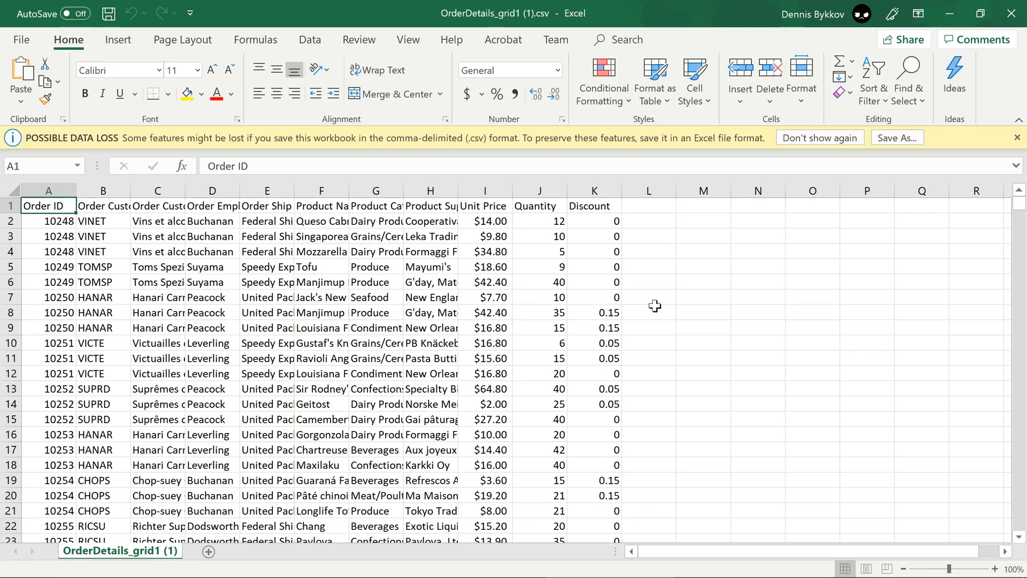
mouse_move(496, 371)
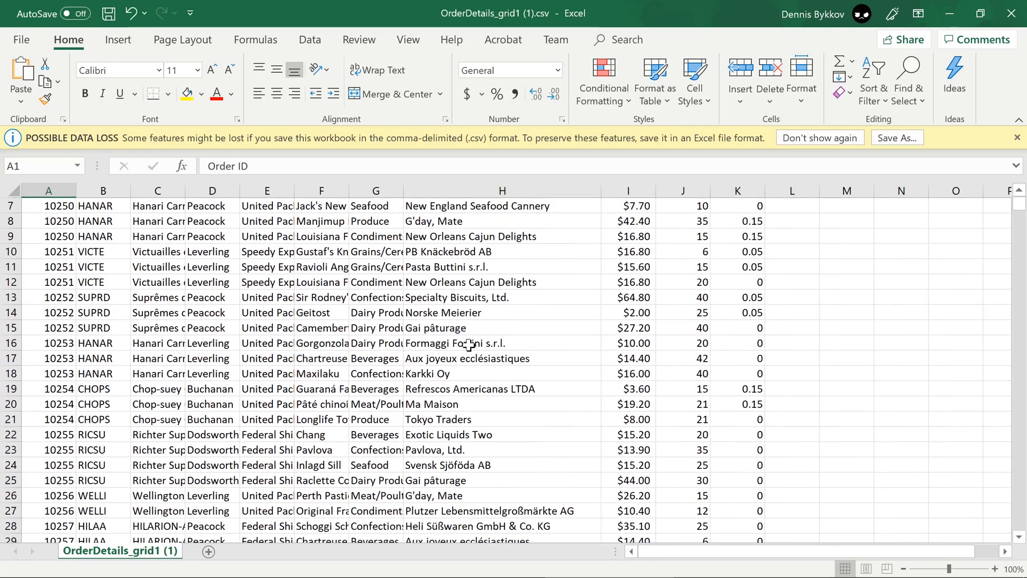
scroll("down", 3)
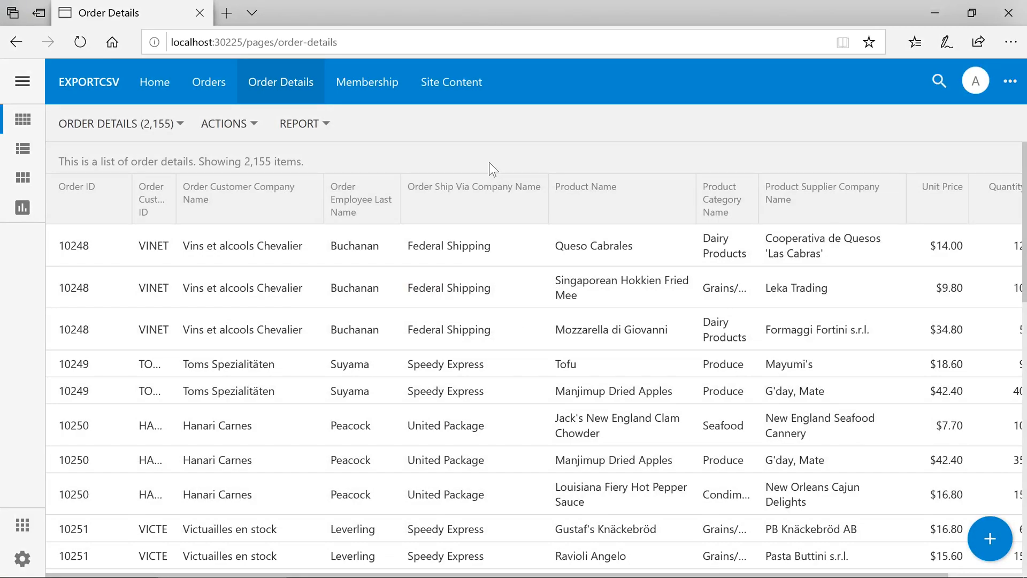
Step: Filter Order Employee Last Name to Buchanan and sort by Order Customer ID ascending
left_click(360, 198)
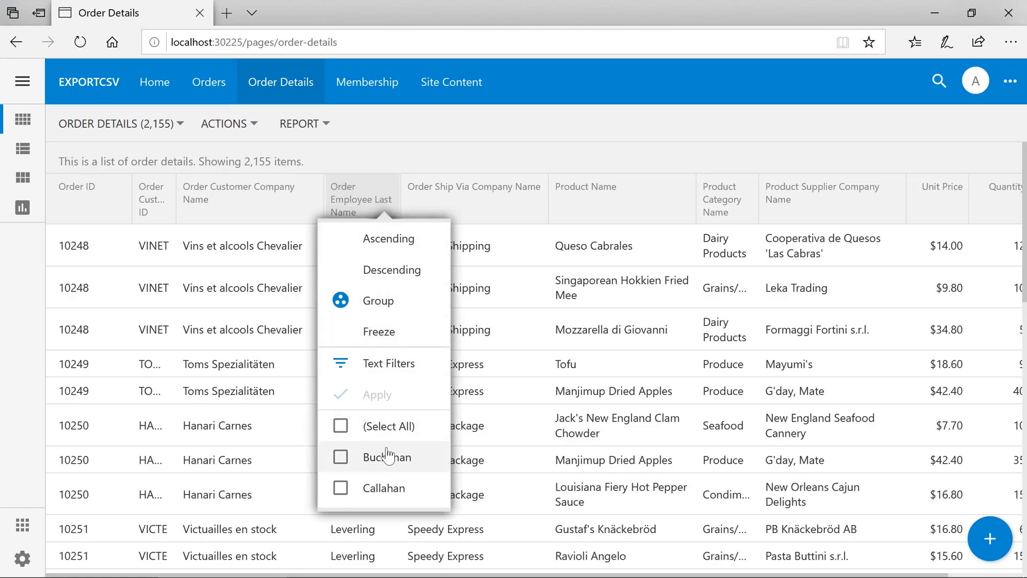
left_click(340, 457)
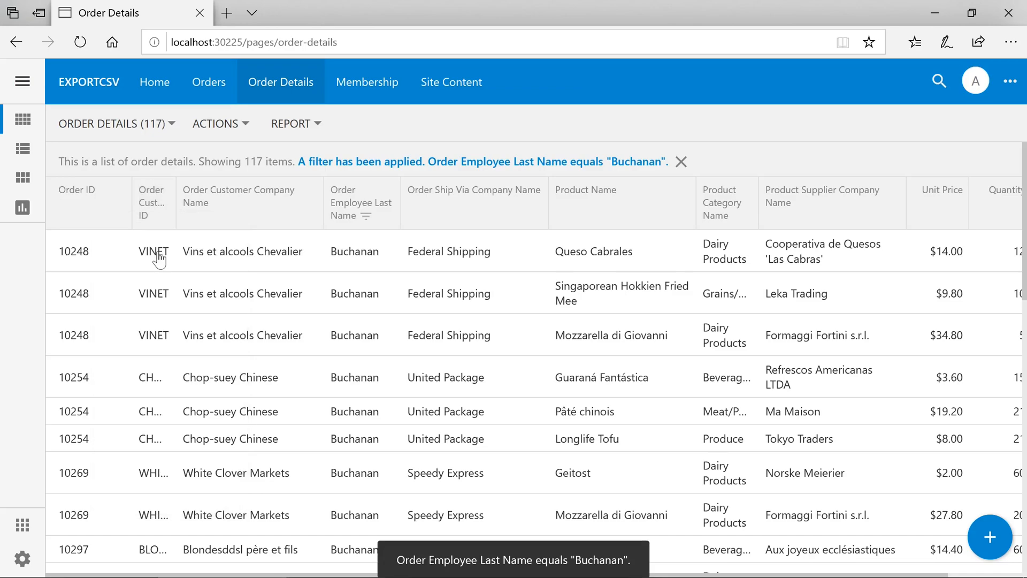
left_click(151, 202)
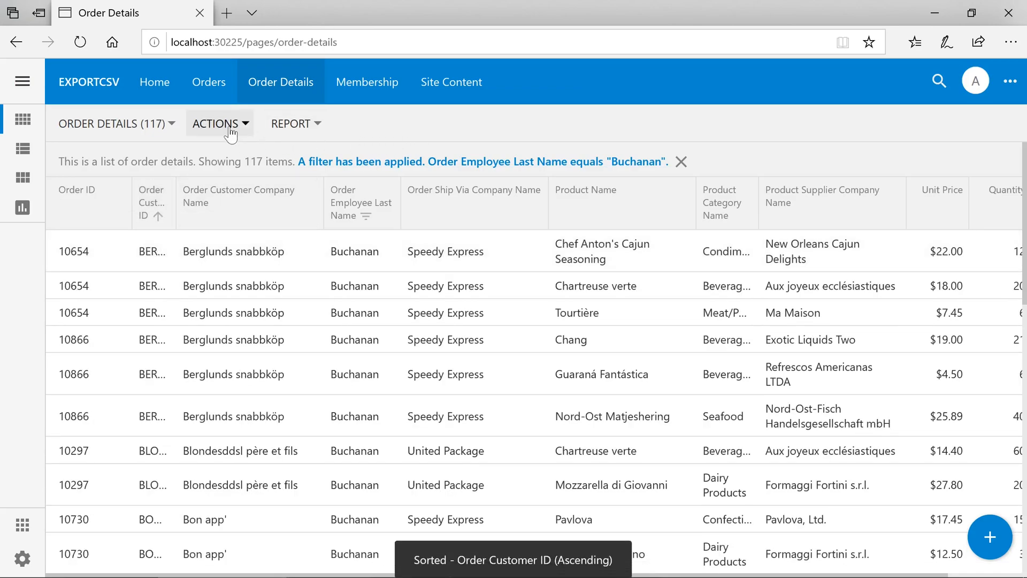
Step: Download the 117 filtered rows as CSV and open the file in Excel
left_click(220, 124)
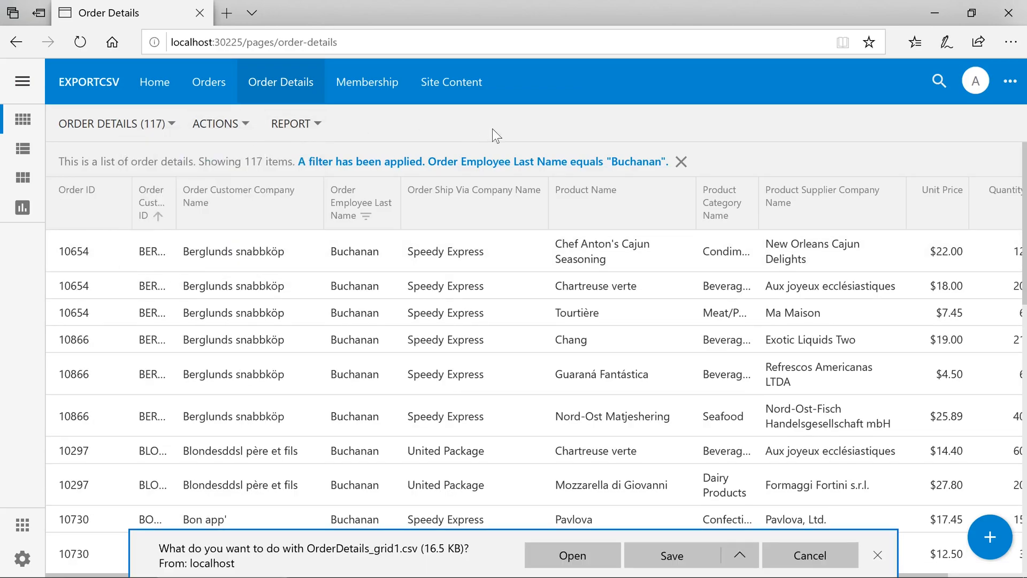
left_click(572, 570)
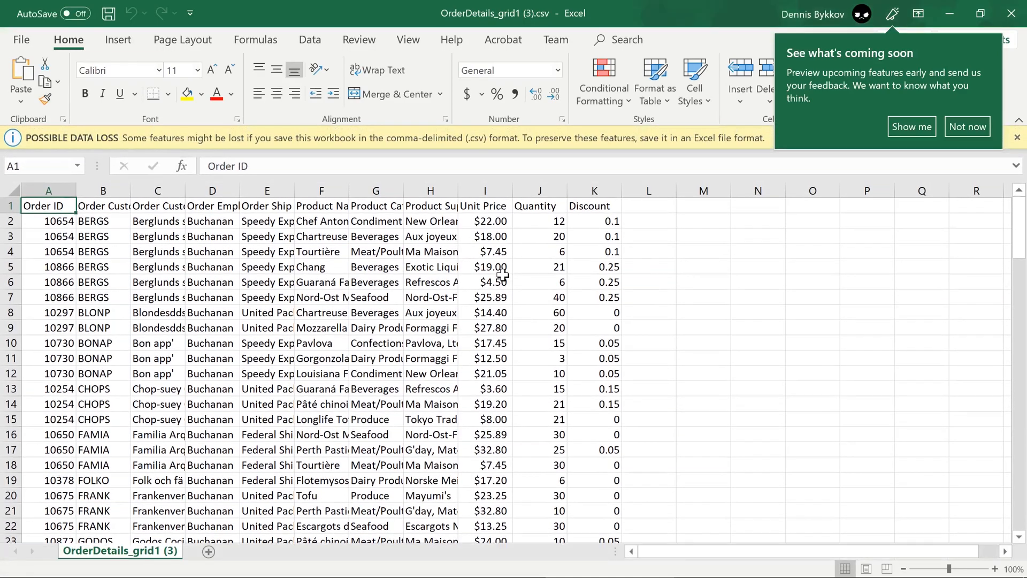
mouse_move(212, 222)
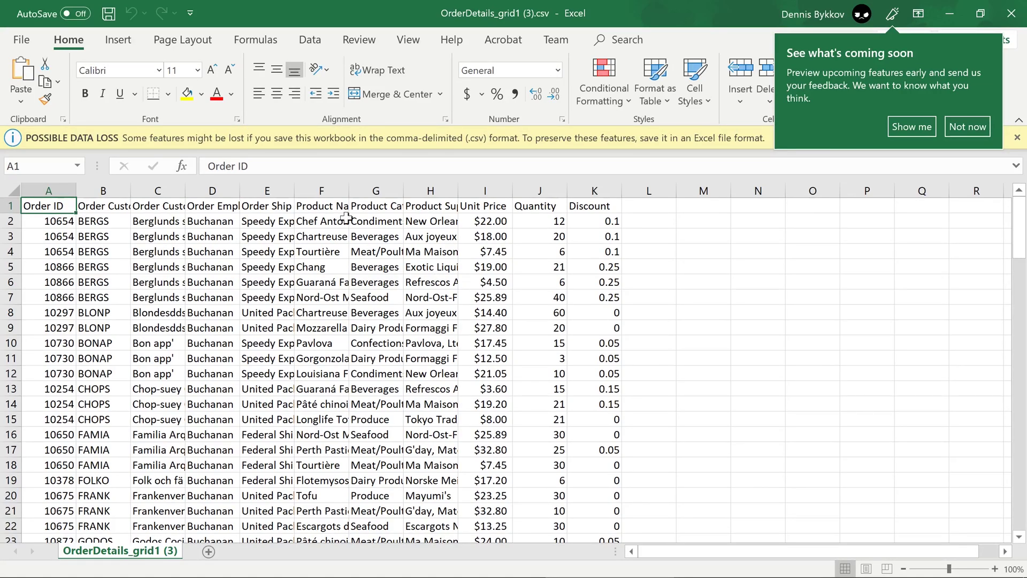
Step: Dismiss Excel's upcoming-features notice to review Buchanan's exported rows
left_click(967, 126)
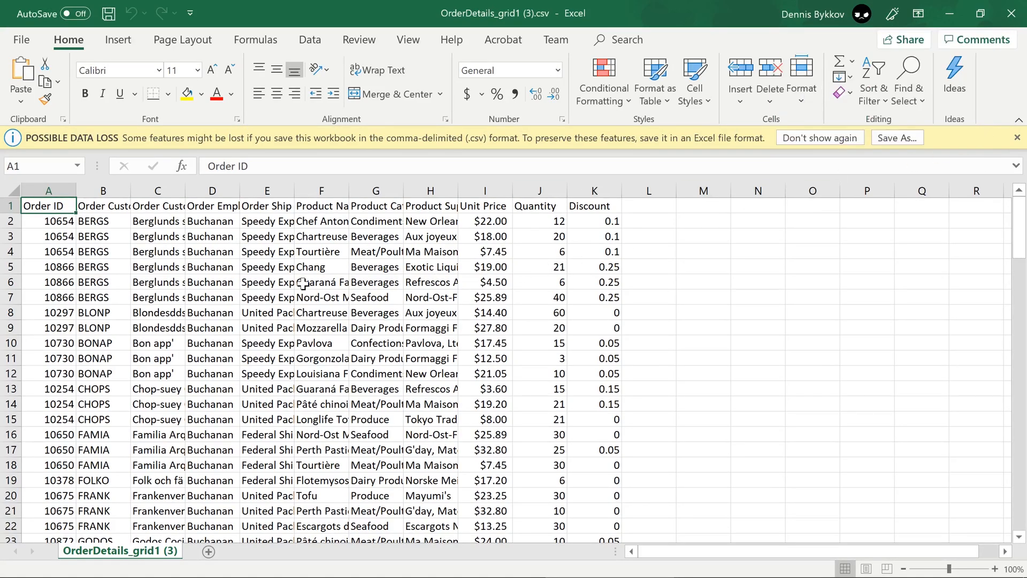
mouse_move(282, 279)
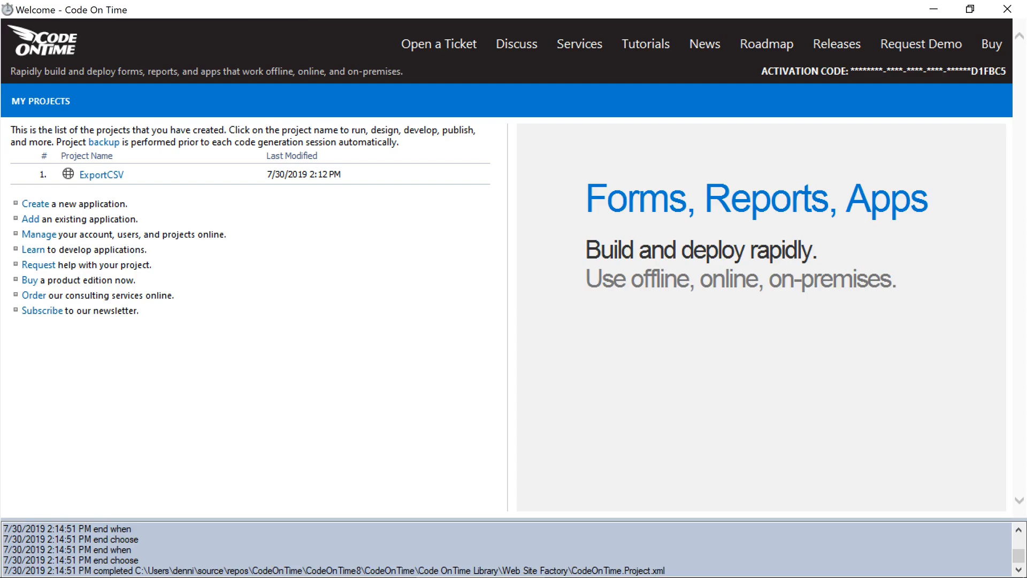
Step: Open the ExportCSV project to reach the OrderDetails Model Builder
left_click(102, 176)
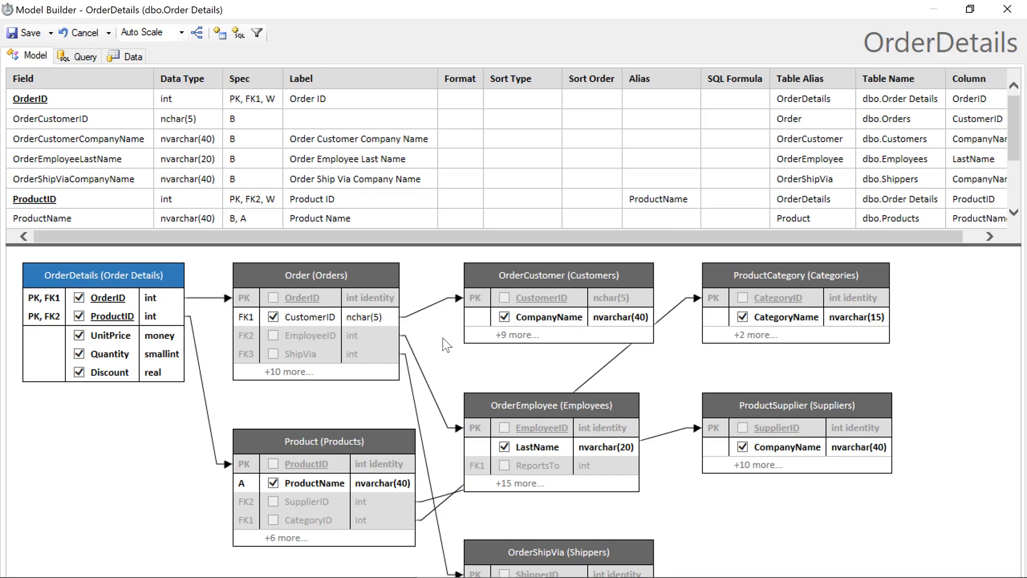
Step: Create calculated field UnitPriceEuro defined as OrderDetails.UnitPrice * 0.9 and save it
left_click(237, 33)
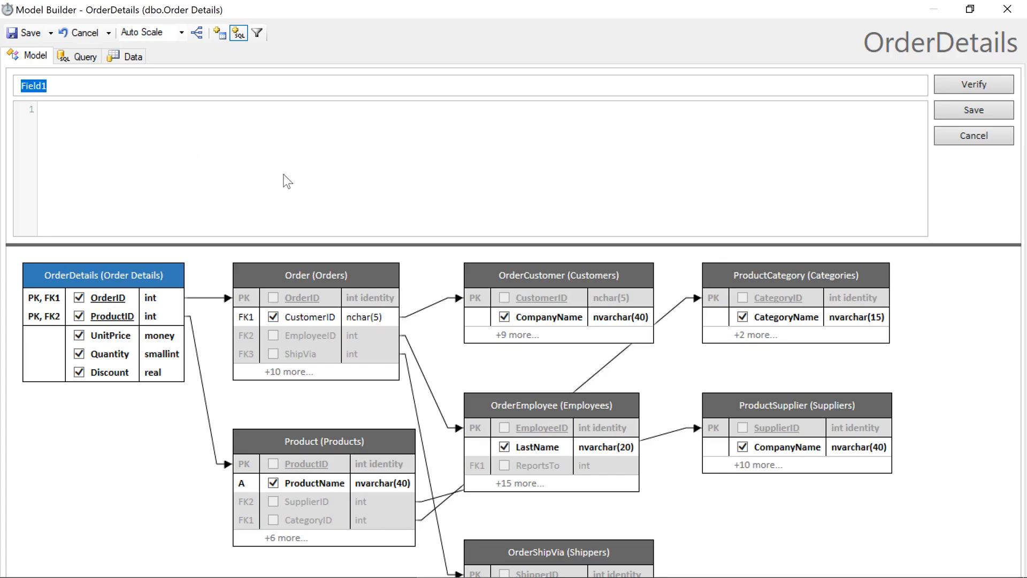
type("UnitPrice")
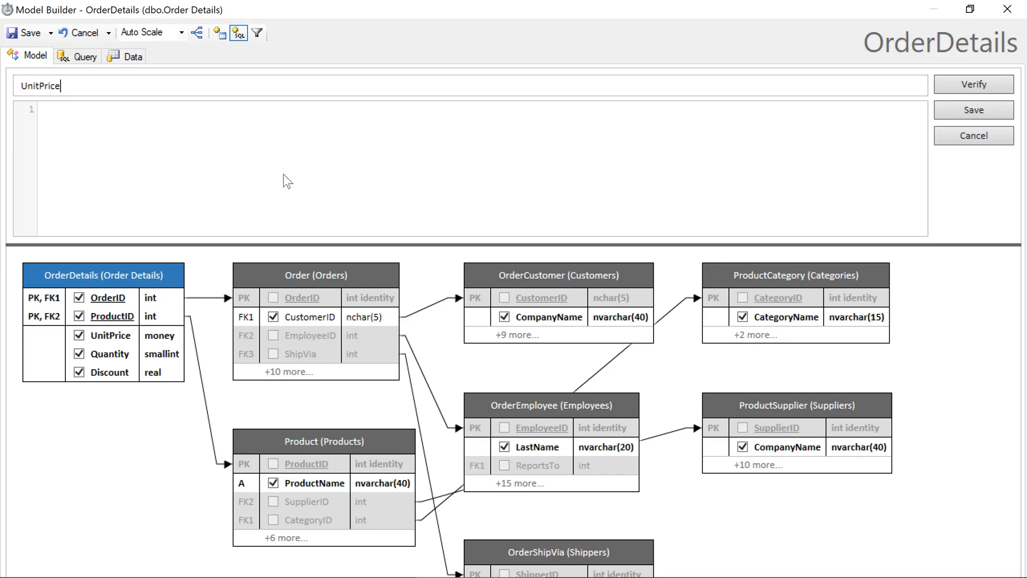
type("Euro")
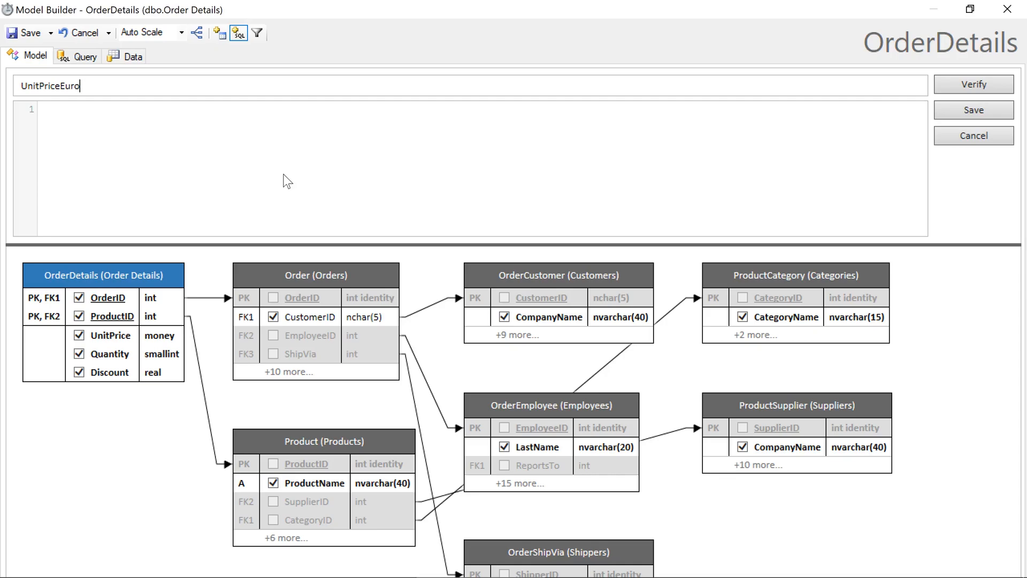
left_click(107, 335)
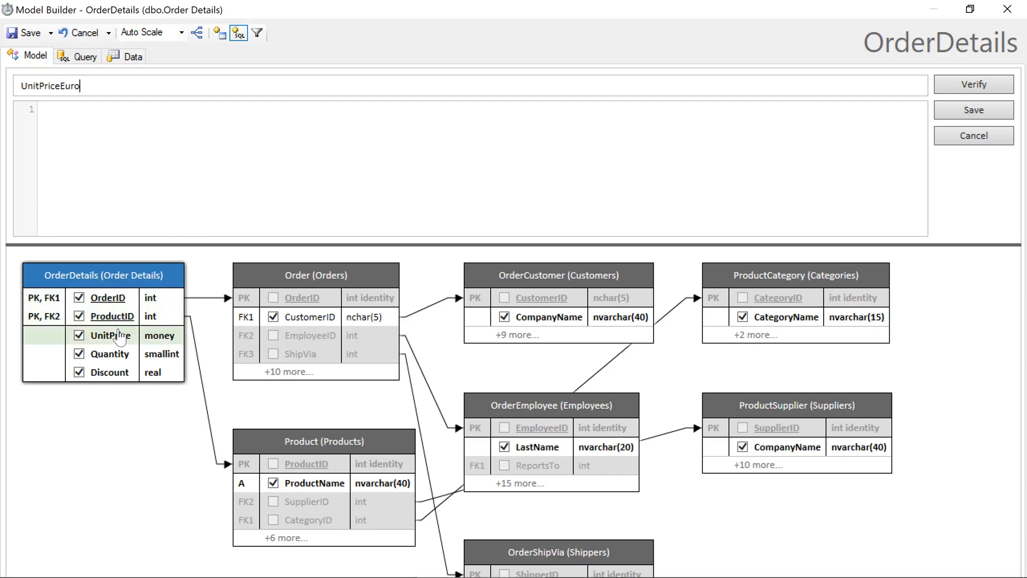
type("OrderDetails.UnitPrice")
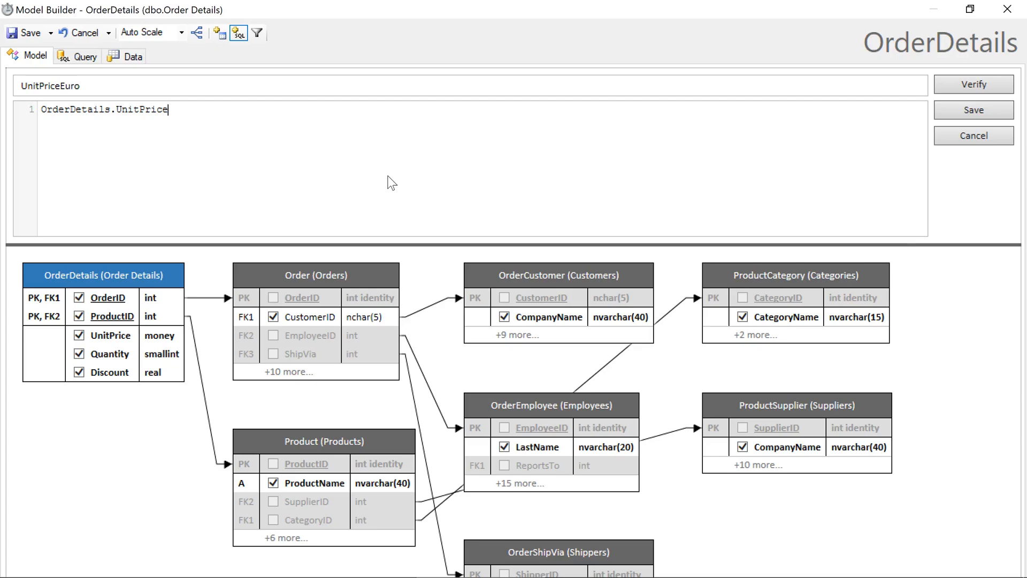
type("* 0.9")
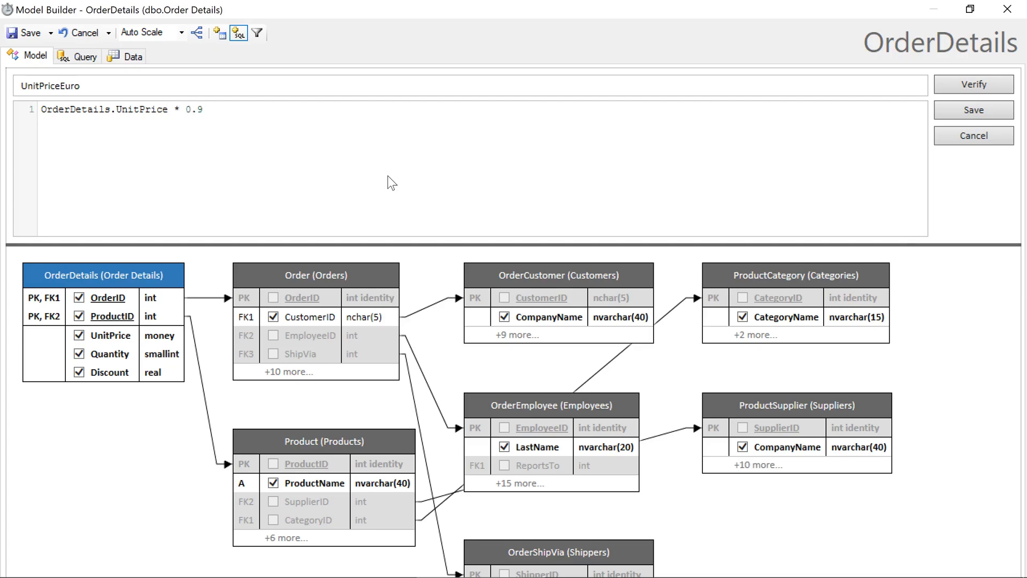
mouse_move(952, 114)
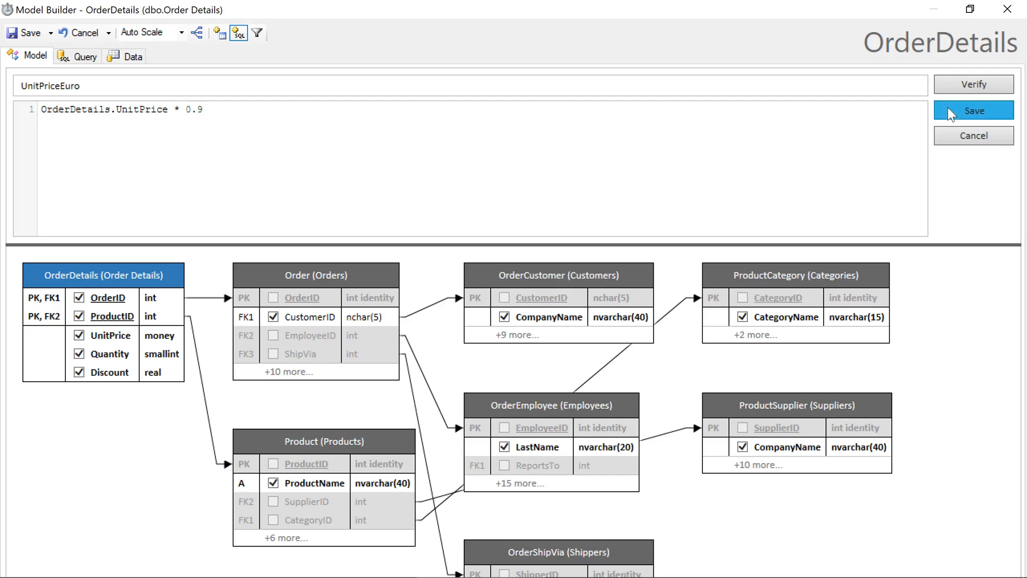
left_click(973, 110)
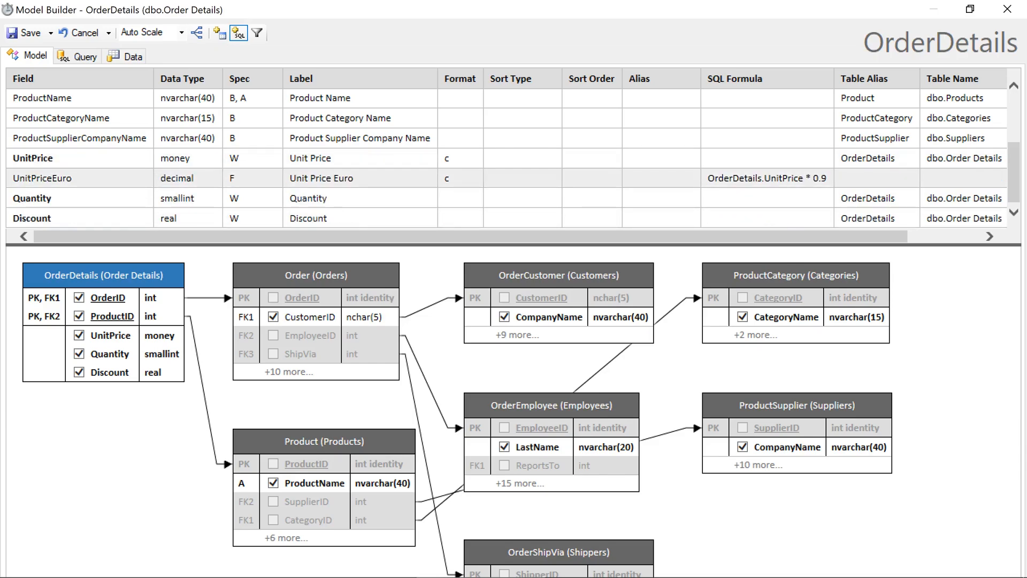
Step: Give UnitPriceEuro the format €{0:N2} and preview the euro prices in the Data view
left_click(449, 177)
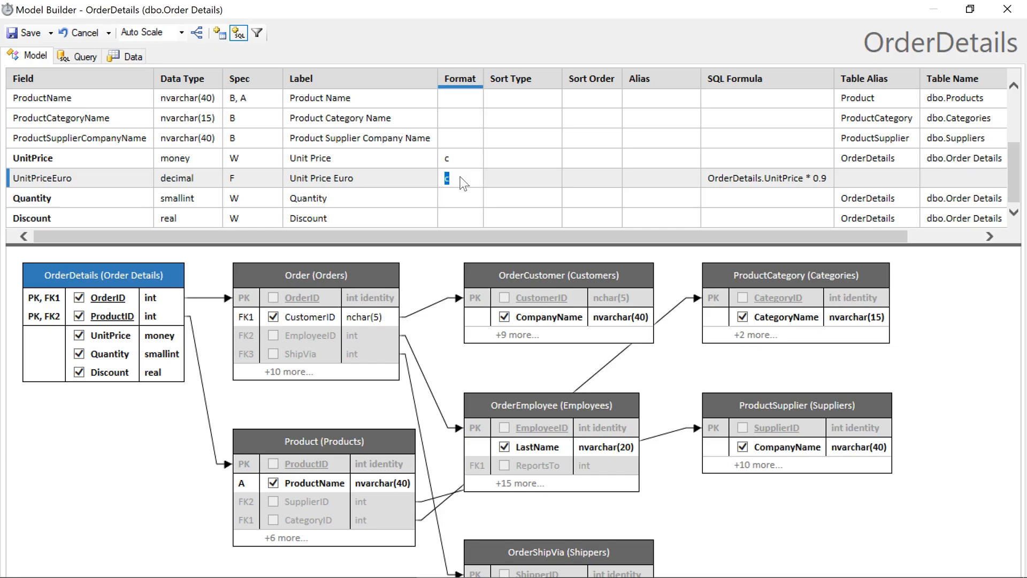
type("€{0:N2}")
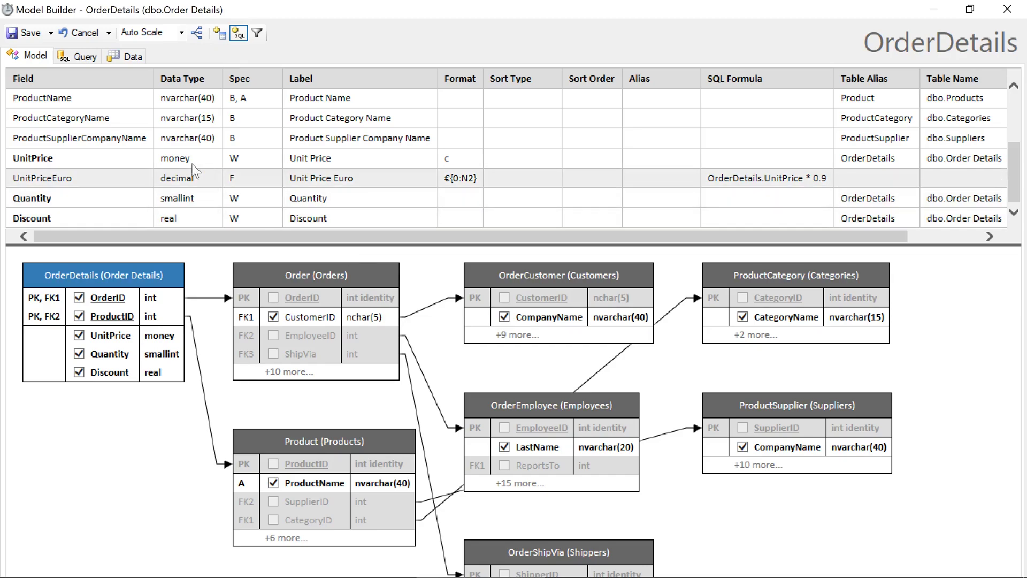
left_click(133, 55)
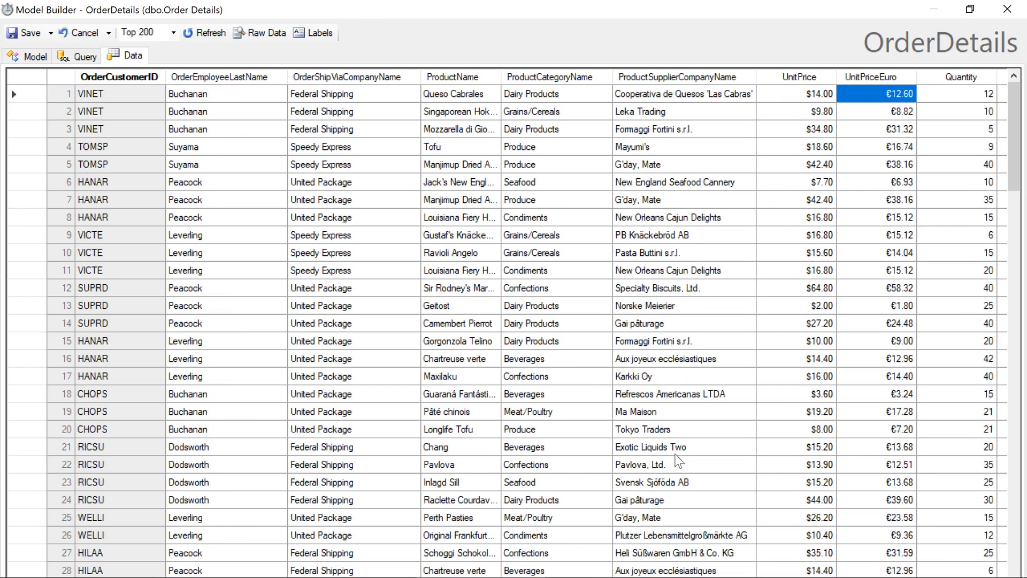
mouse_move(877, 101)
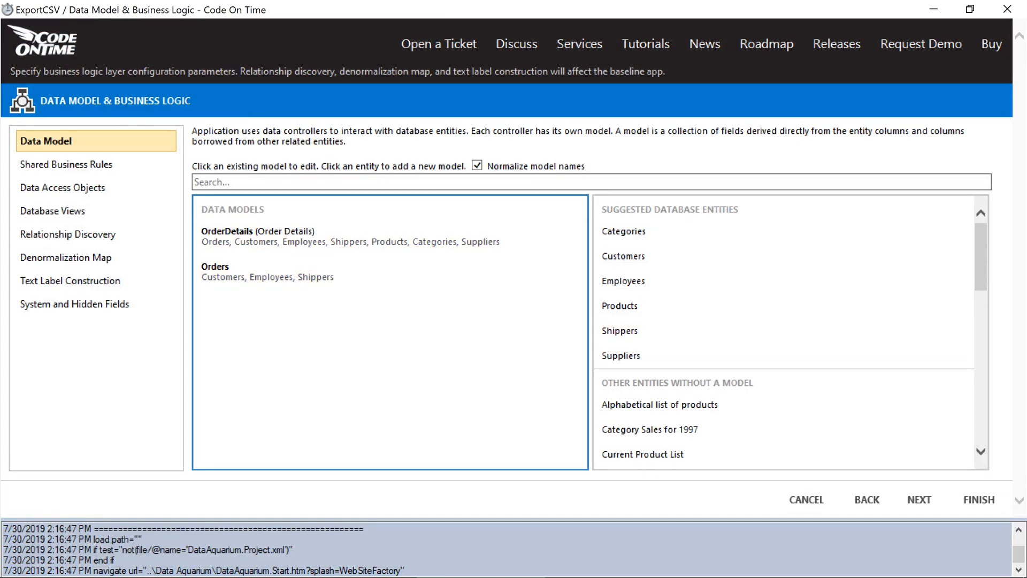
Step: Finish the data model wizard and open the ExportCSV Project Designer
left_click(919, 500)
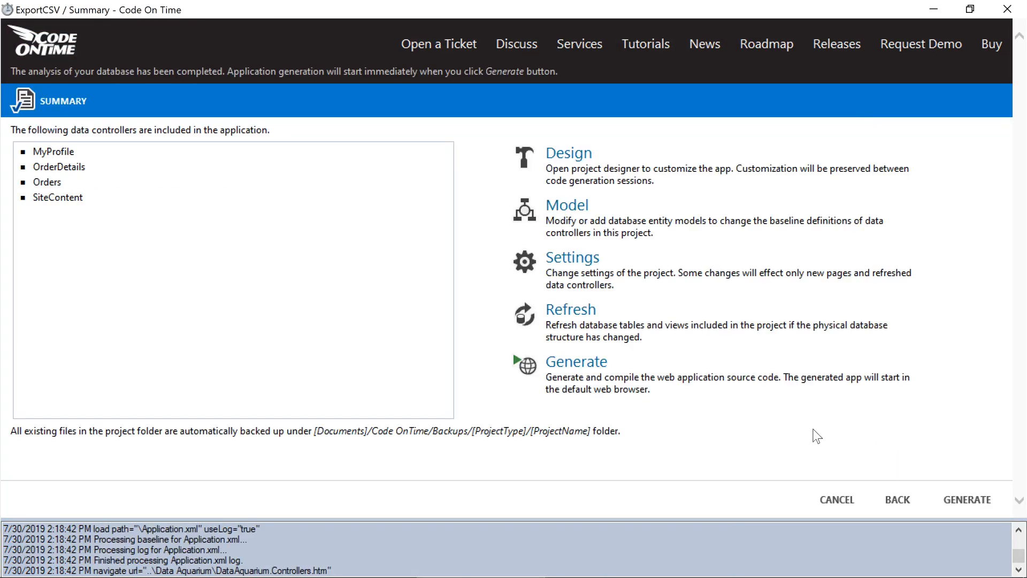
left_click(569, 153)
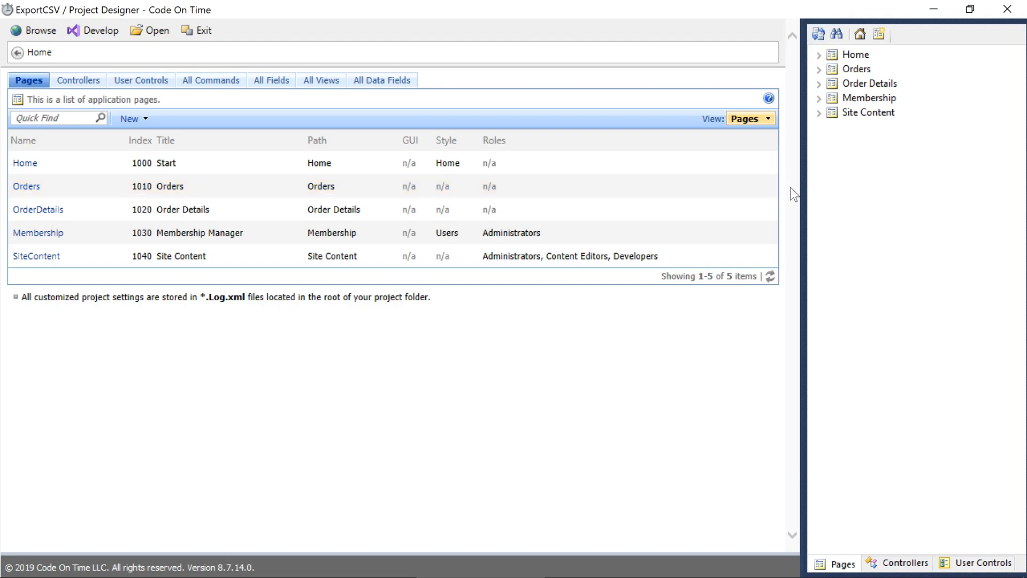
mouse_move(802, 258)
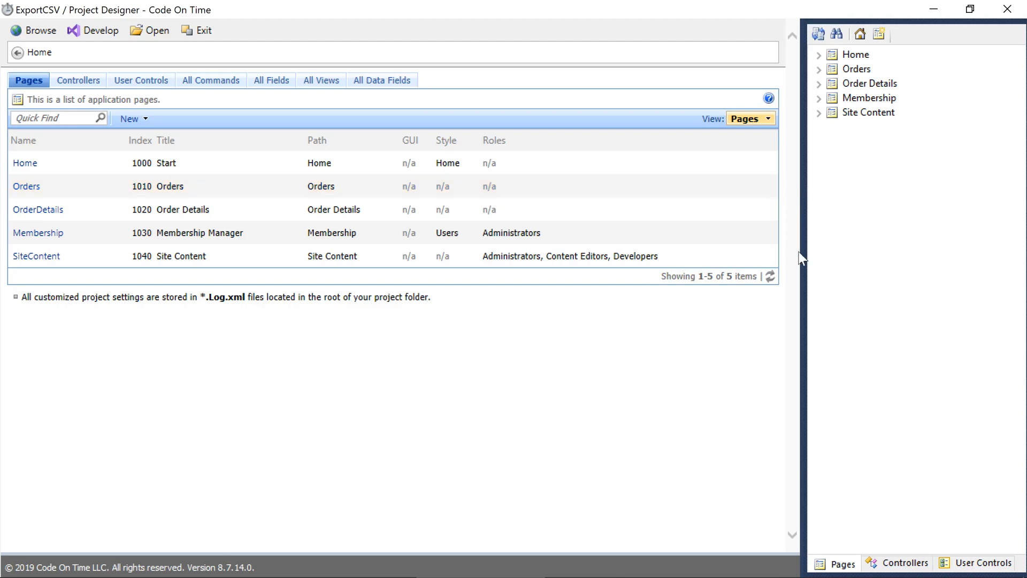
Step: Expand the OrderDetails controller under Controllers and begin a New View
left_click(900, 563)
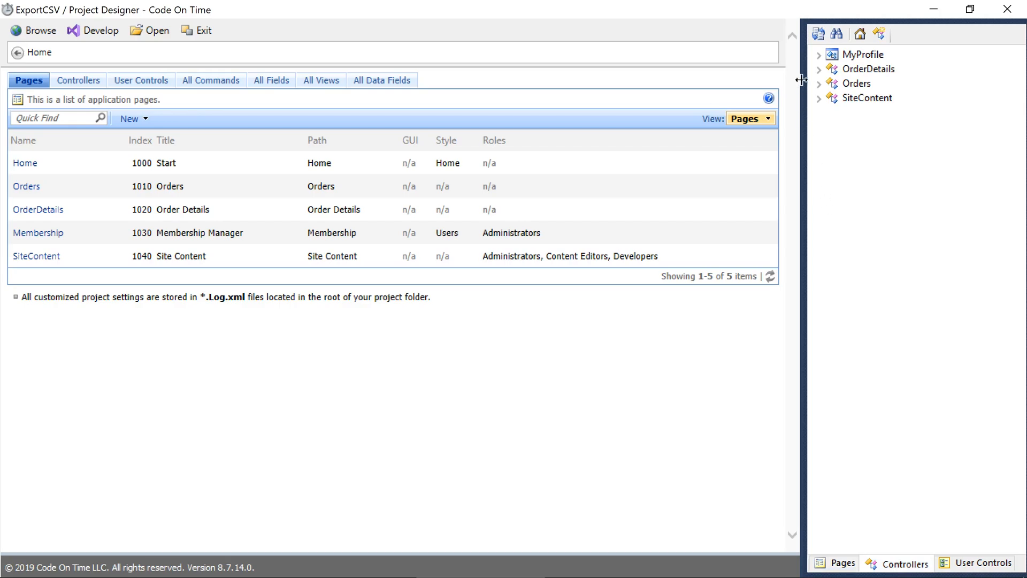
left_click(818, 68)
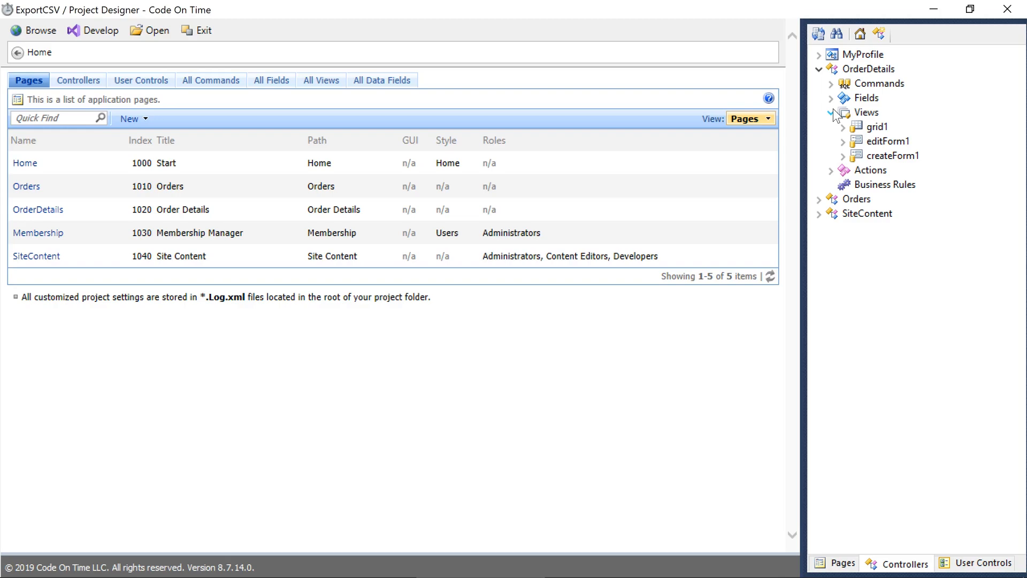
left_click(866, 112)
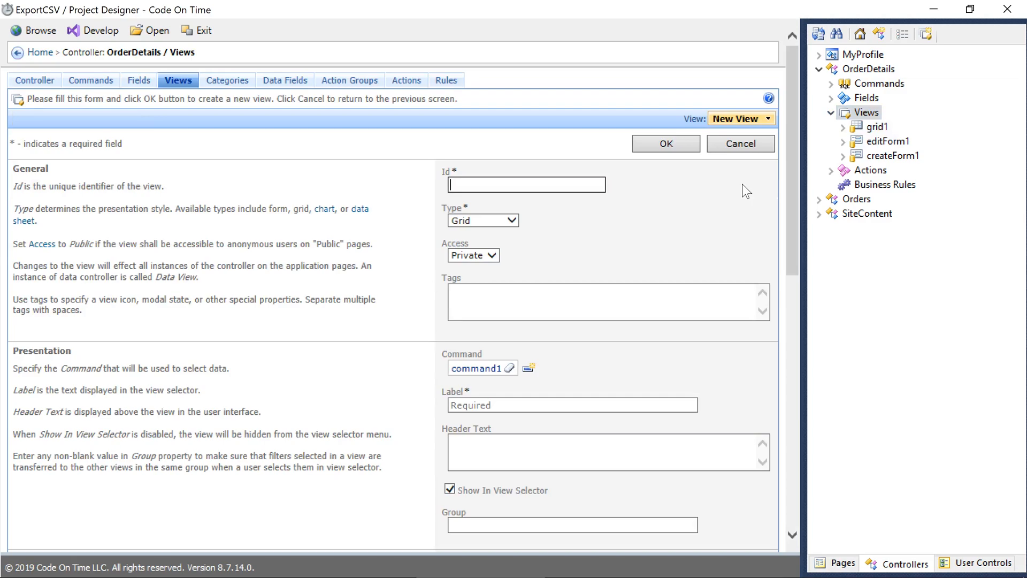
Step: Create grid view exportGrid with label 'Export Order Details' and confirm it
type("exportGrid")
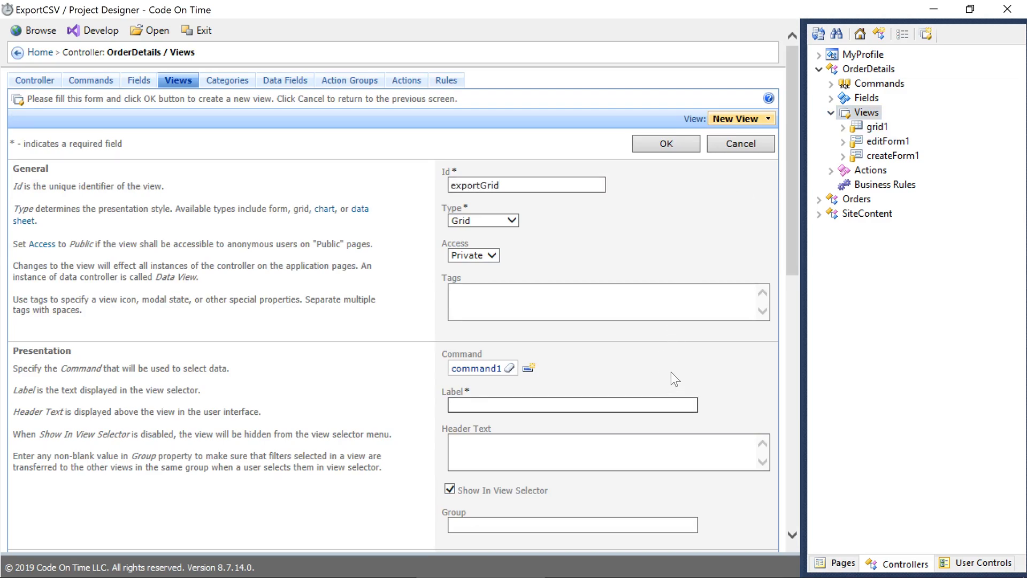
type("Export")
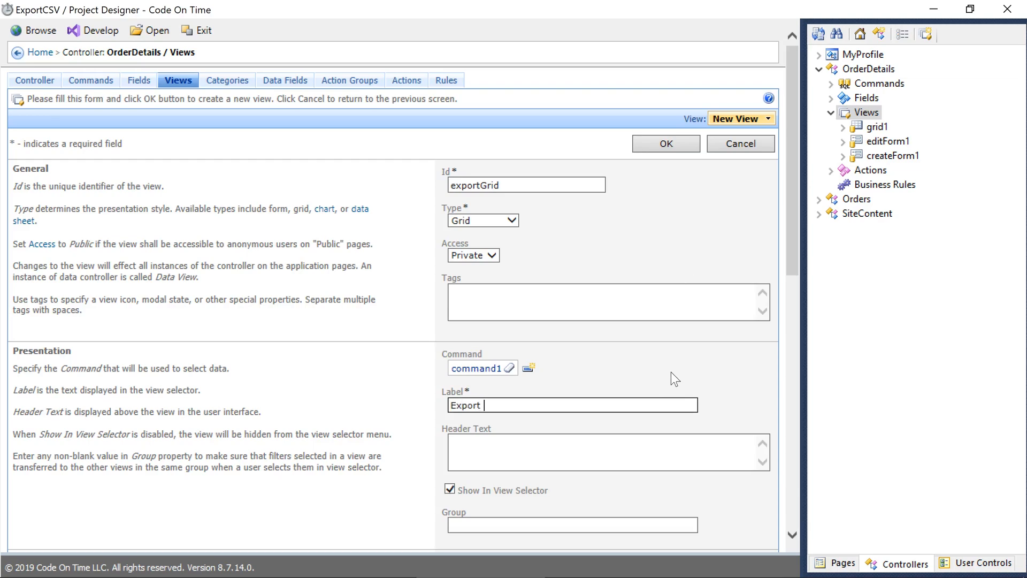
type("Order Details")
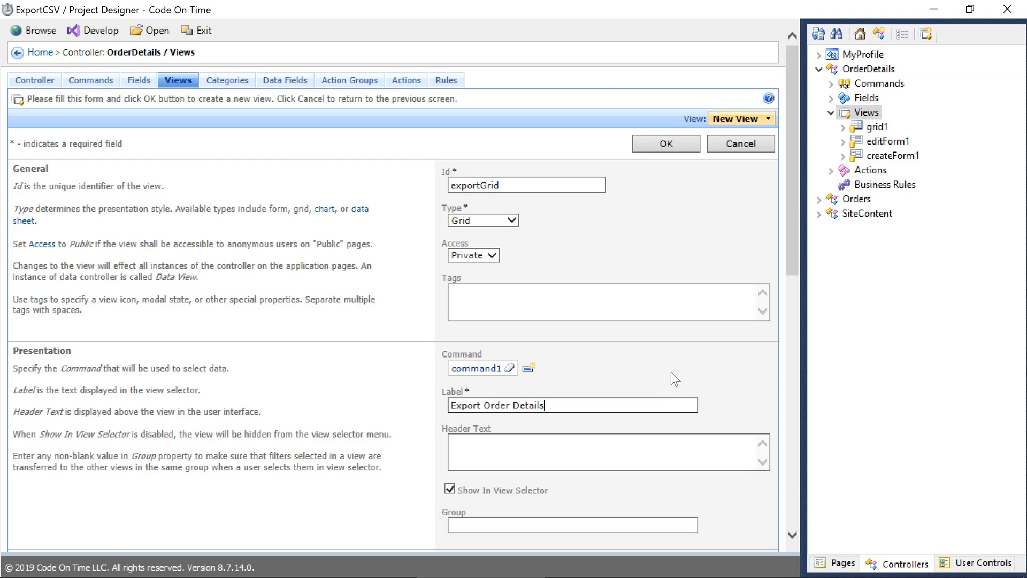
left_click(665, 143)
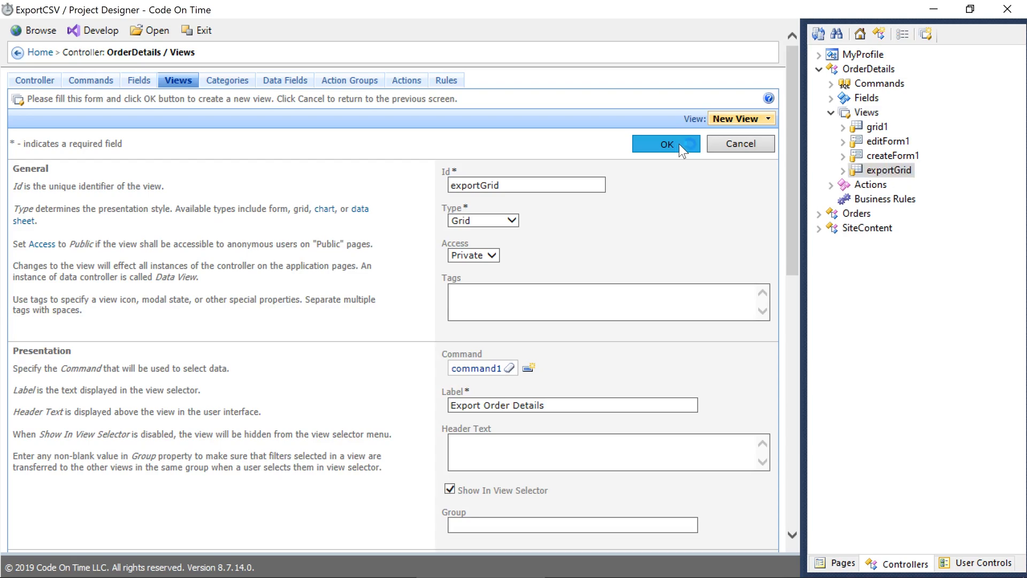
left_click(666, 143)
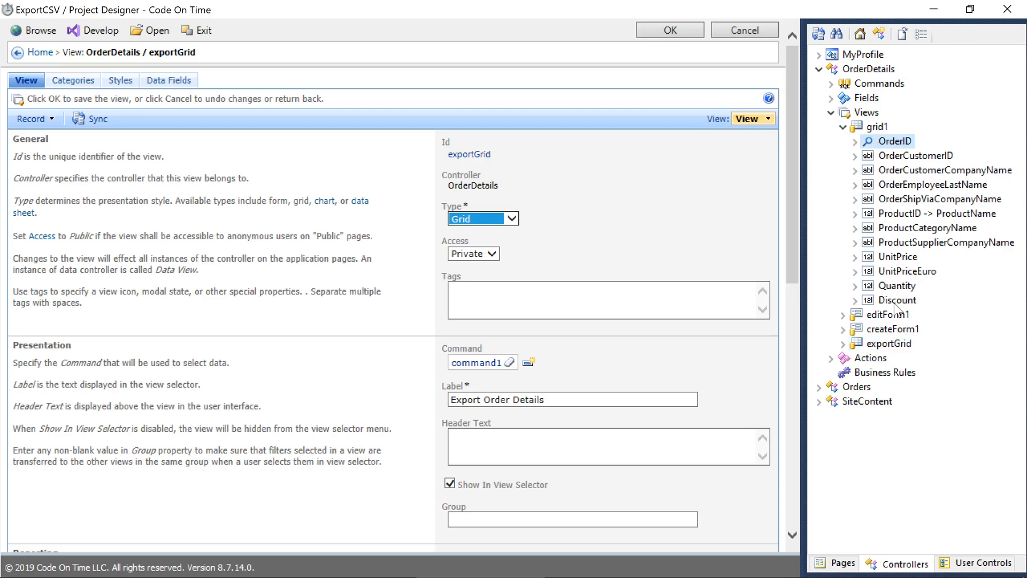
Step: Fill exportGrid with grid1's data fields and remove UnitPriceEuro from grid1, editForm1 and createForm1
left_click(887, 342)
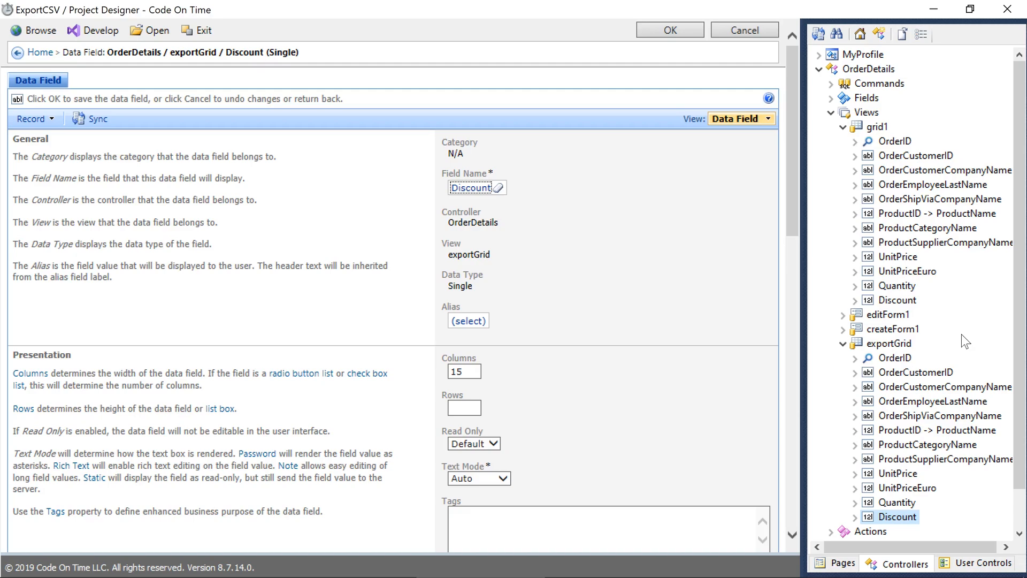
mouse_move(958, 340)
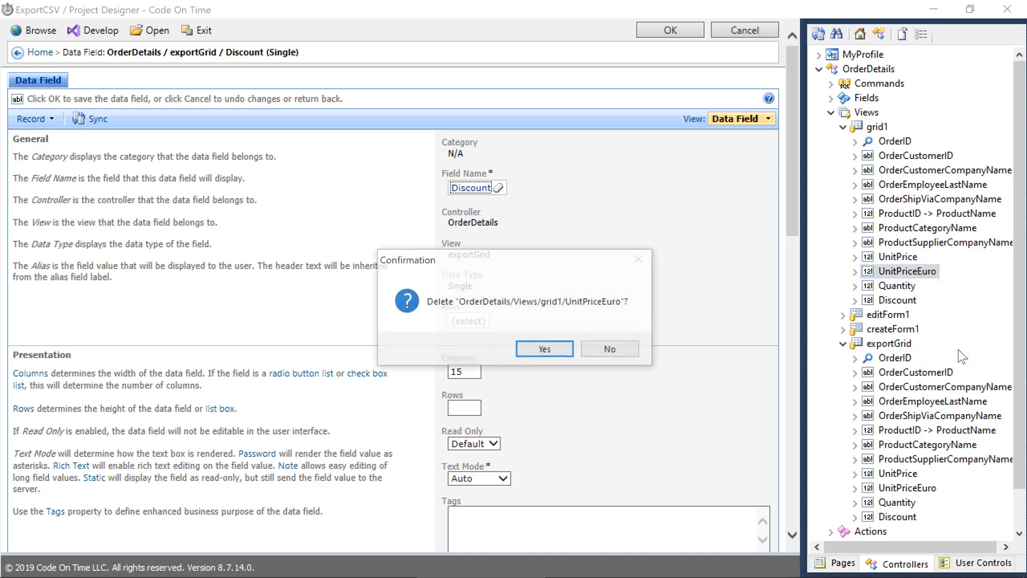
left_click(543, 348)
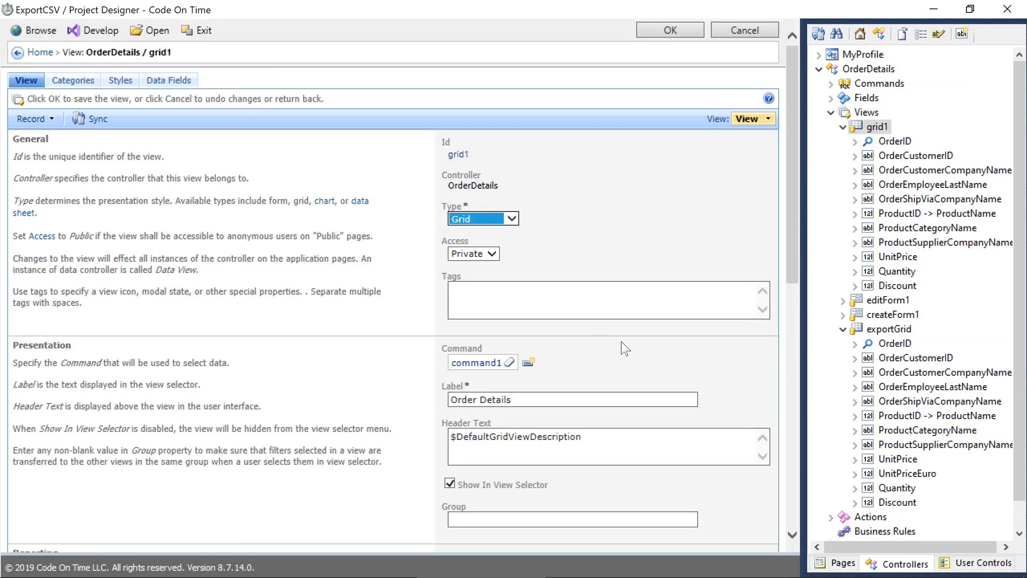
left_click(843, 300)
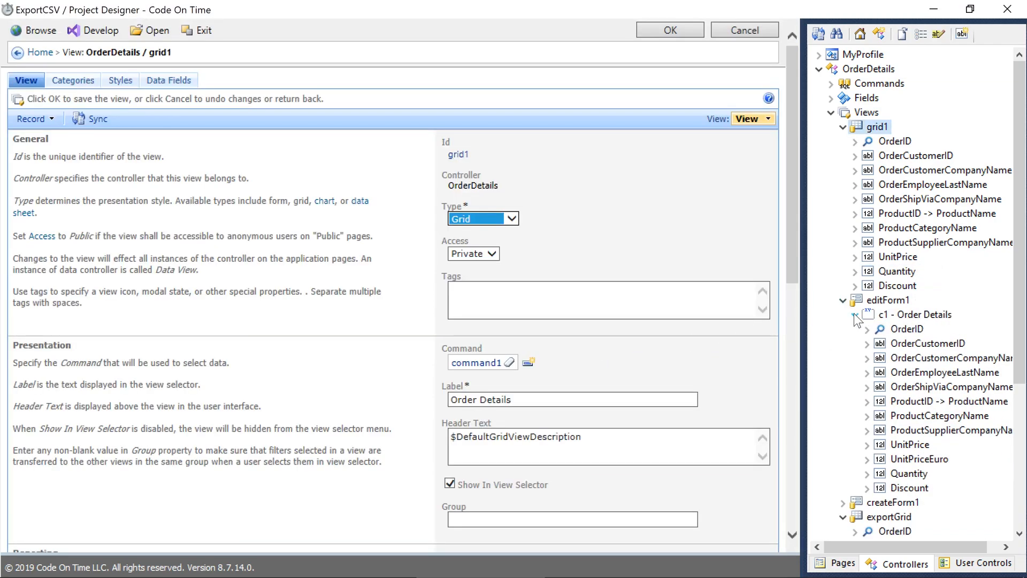
right_click(915, 459)
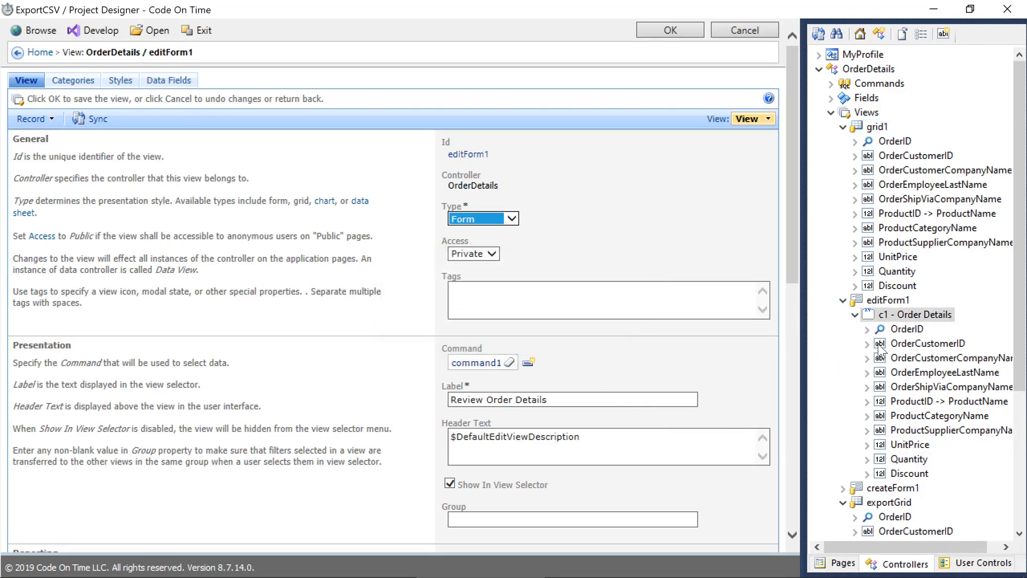
left_click(843, 300)
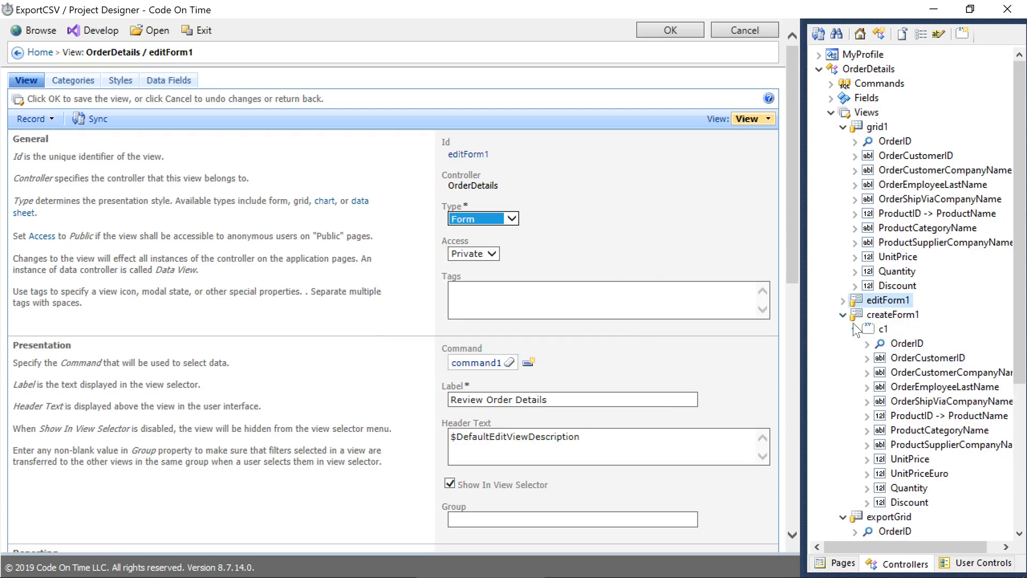
right_click(919, 473)
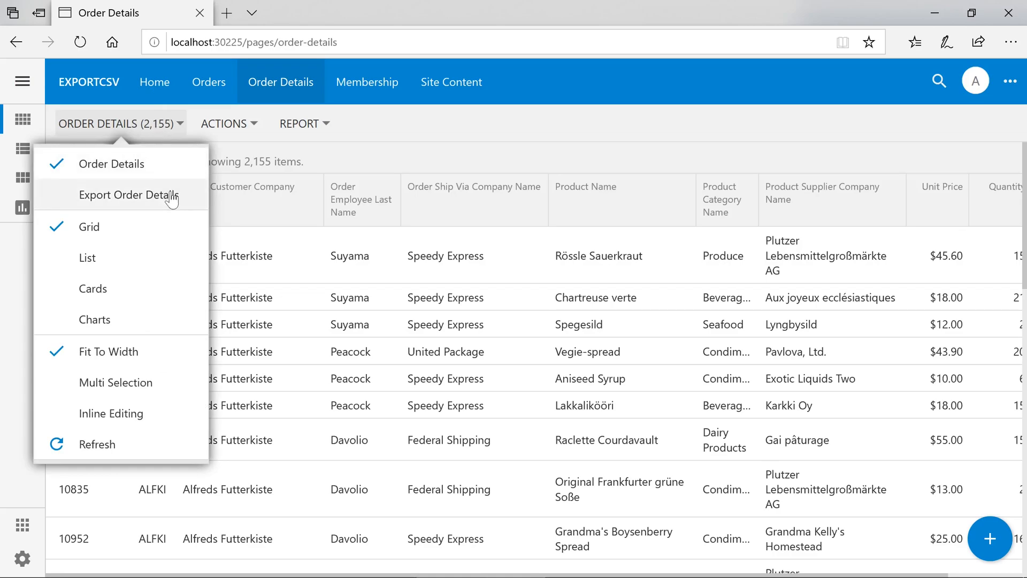
Step: Download OrderDetails_exportGrid.csv from the Export Order Details view, view it in Excel and close without saving
left_click(128, 195)
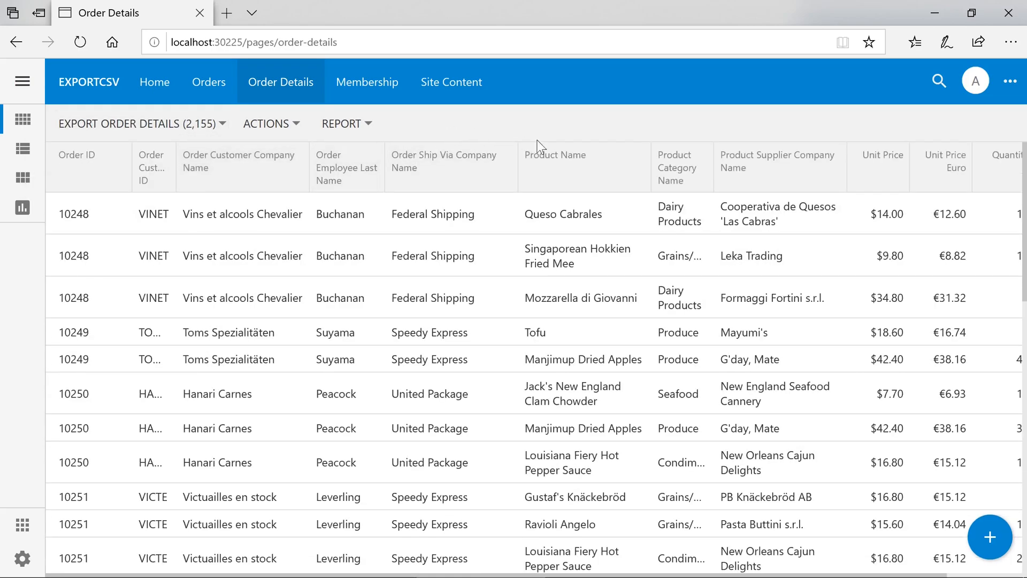
mouse_move(955, 213)
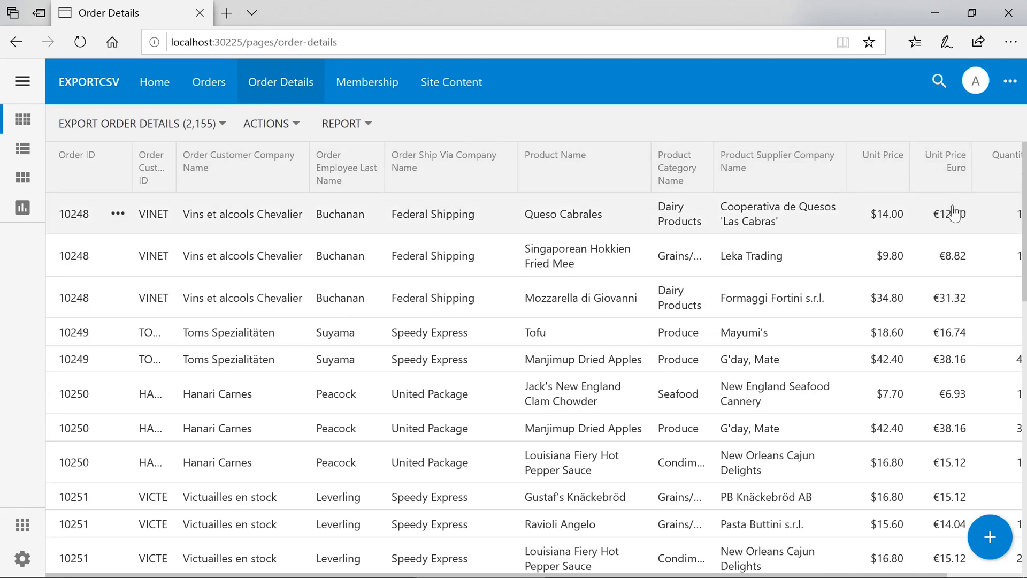
mouse_move(951, 373)
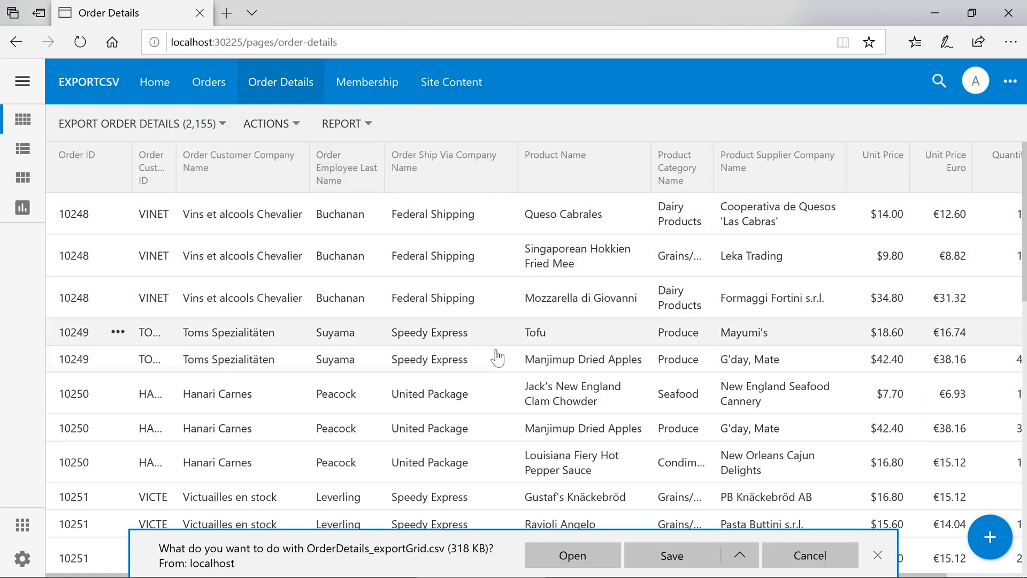
left_click(572, 555)
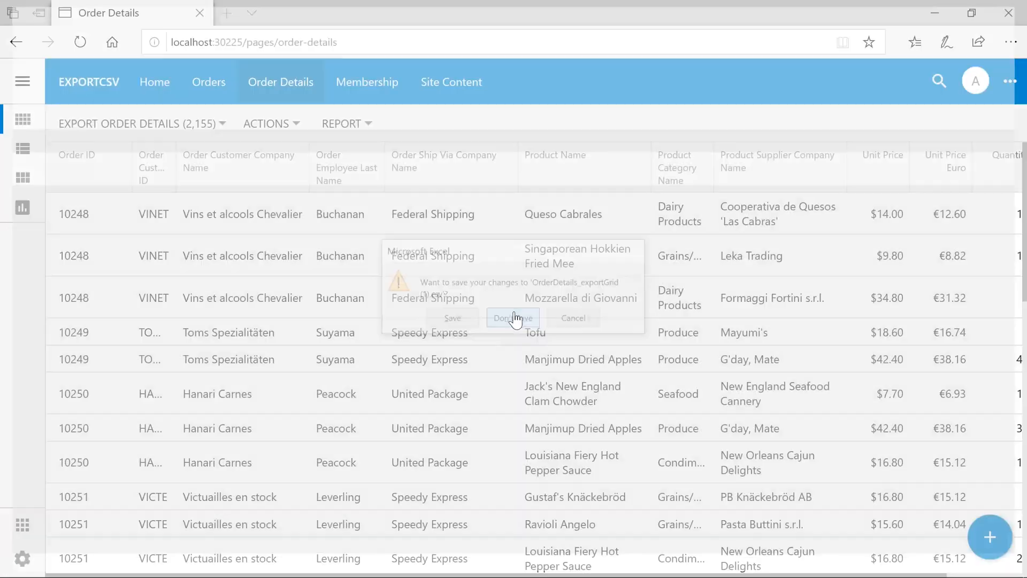
left_click(514, 317)
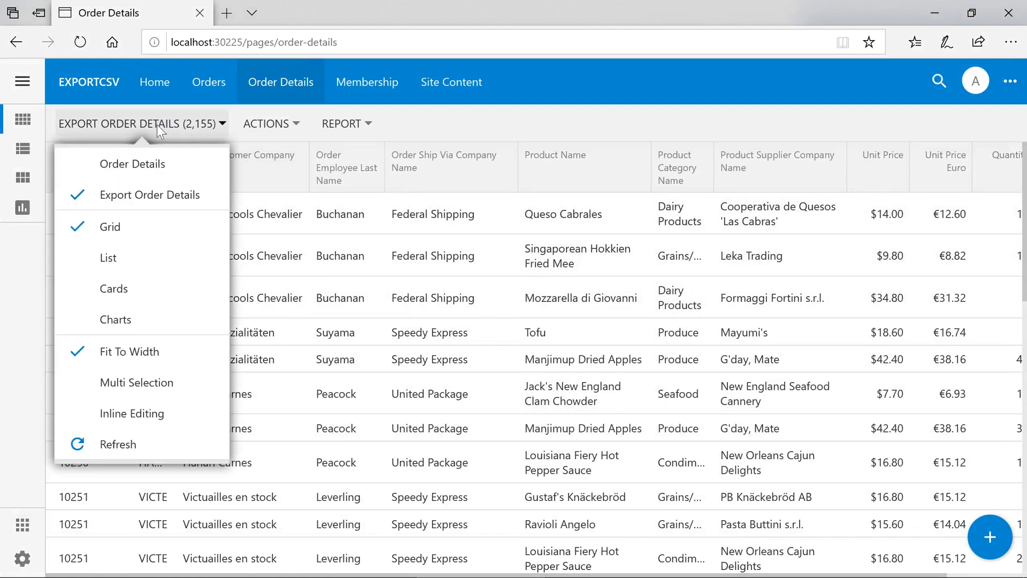
Step: Switch to the standard Order Details view and view its downloaded OrderDetails_grid1.csv in Excel
left_click(133, 164)
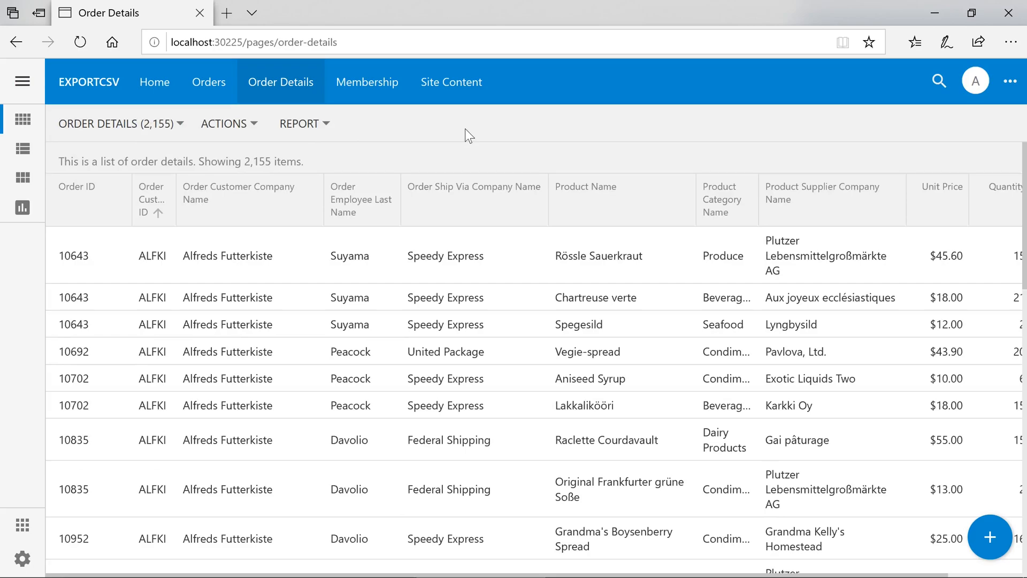
mouse_move(304, 140)
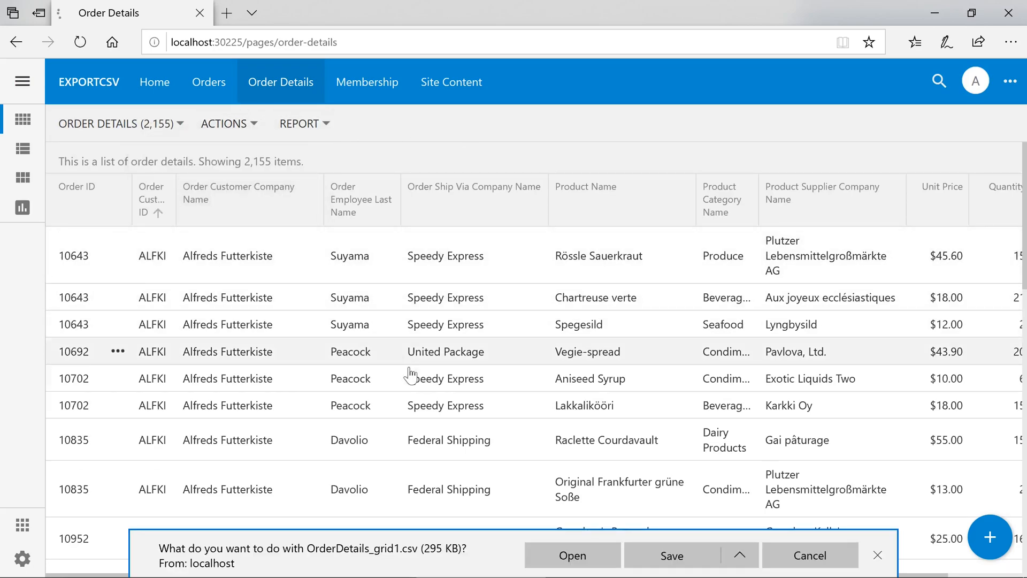
left_click(571, 555)
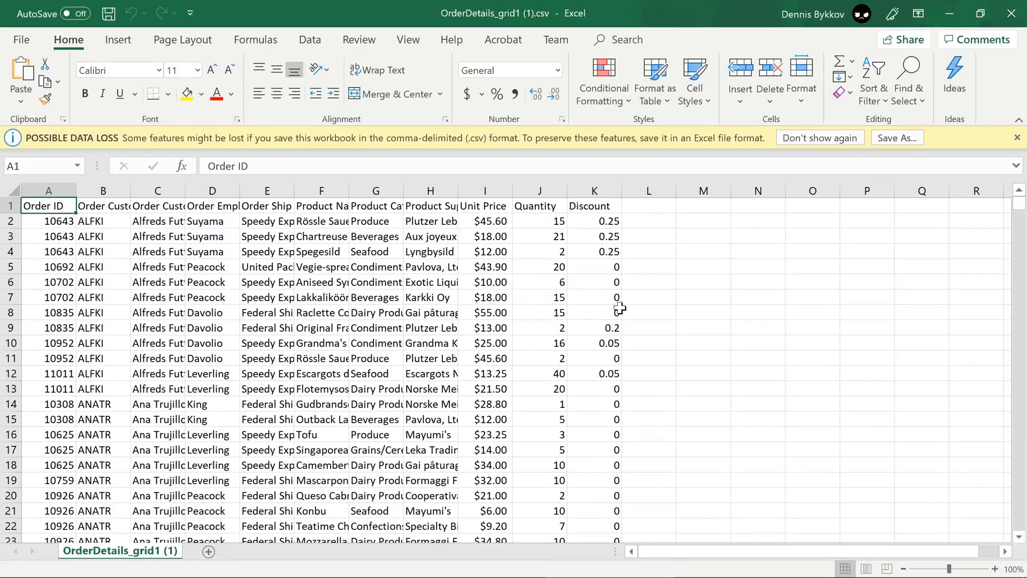
mouse_move(612, 312)
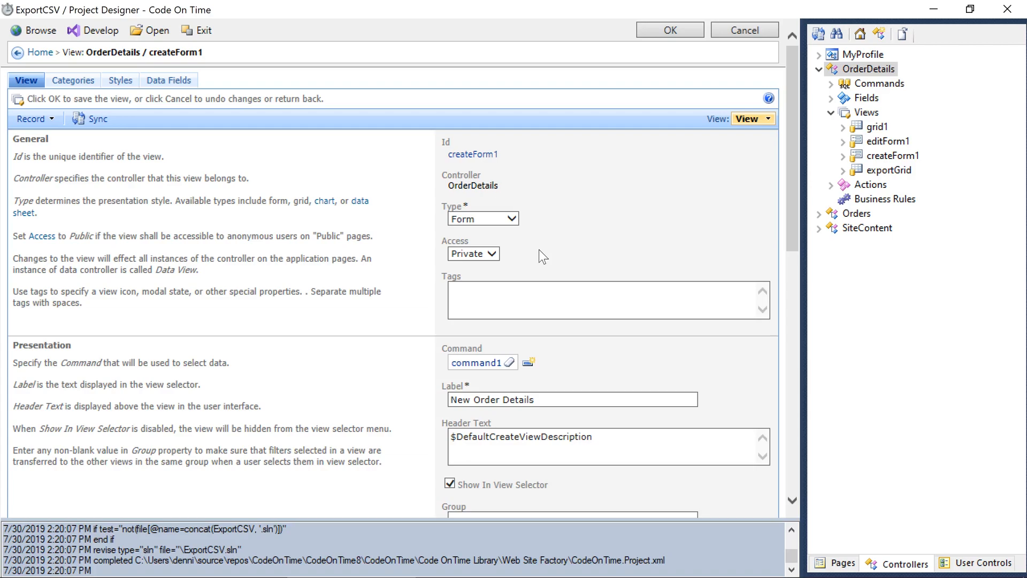
Step: Uncheck Show In View Selector for the exportGrid view and reveal the OrderDetails actions
left_click(888, 170)
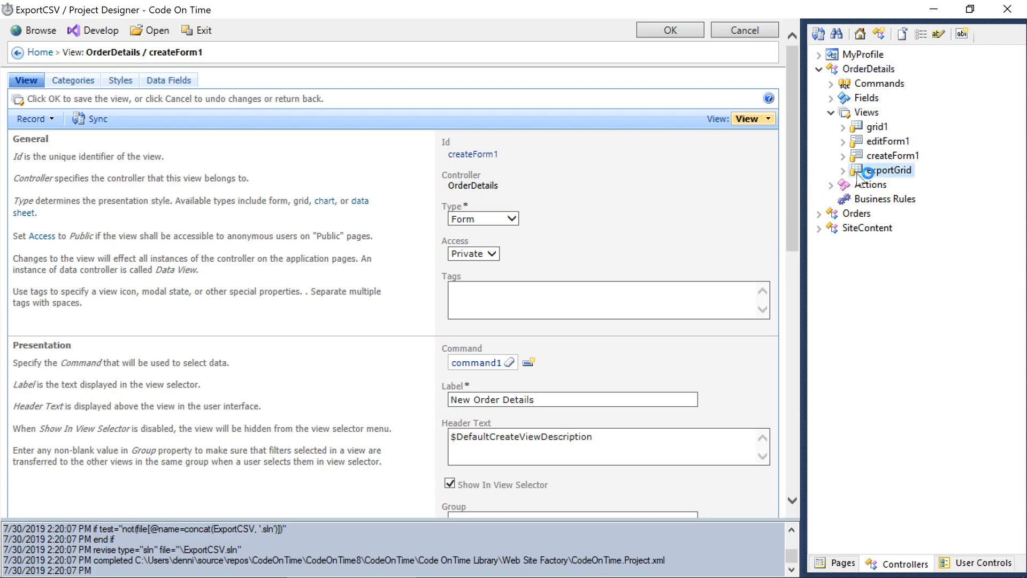
left_click(886, 170)
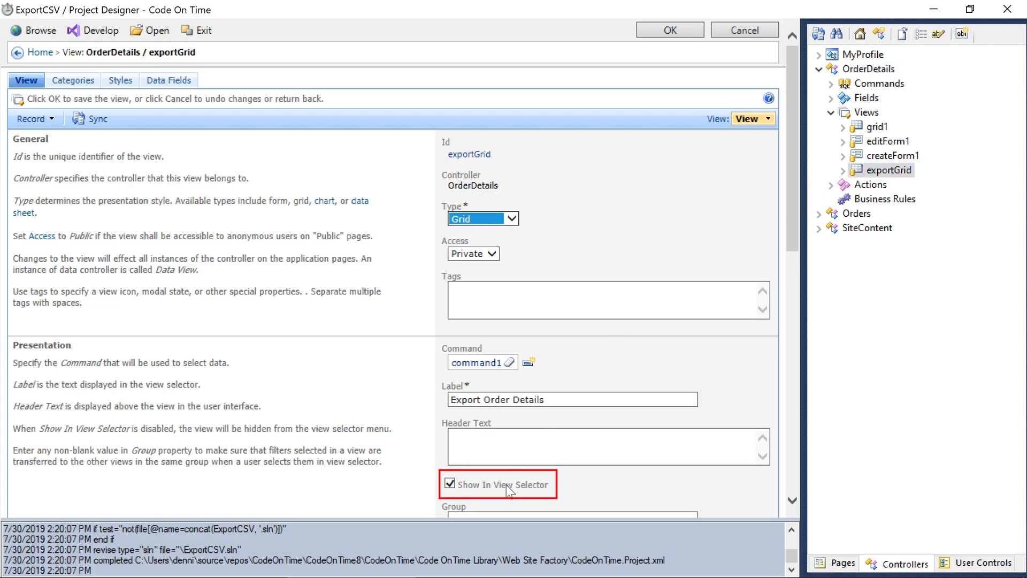
left_click(449, 485)
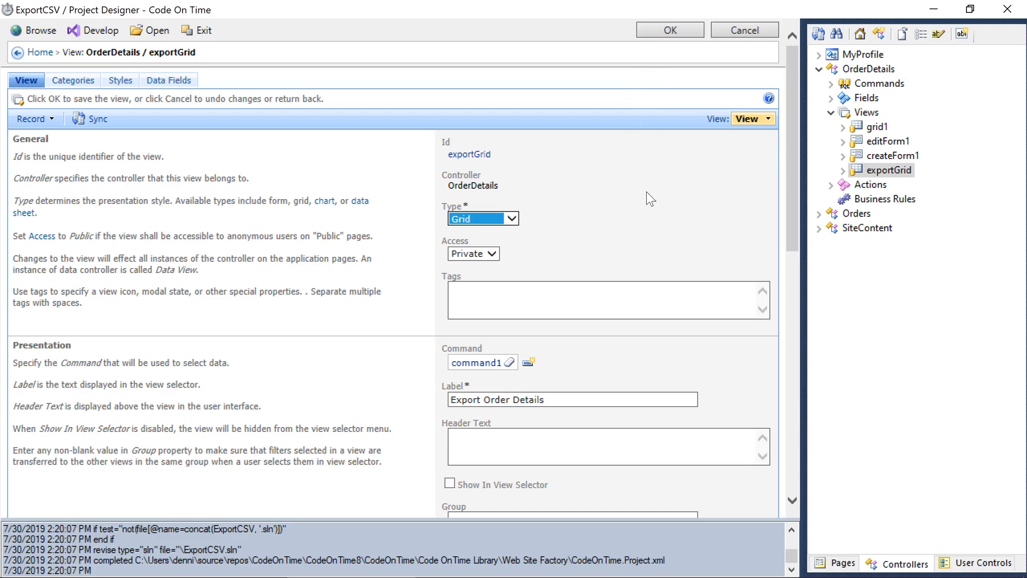
left_click(830, 184)
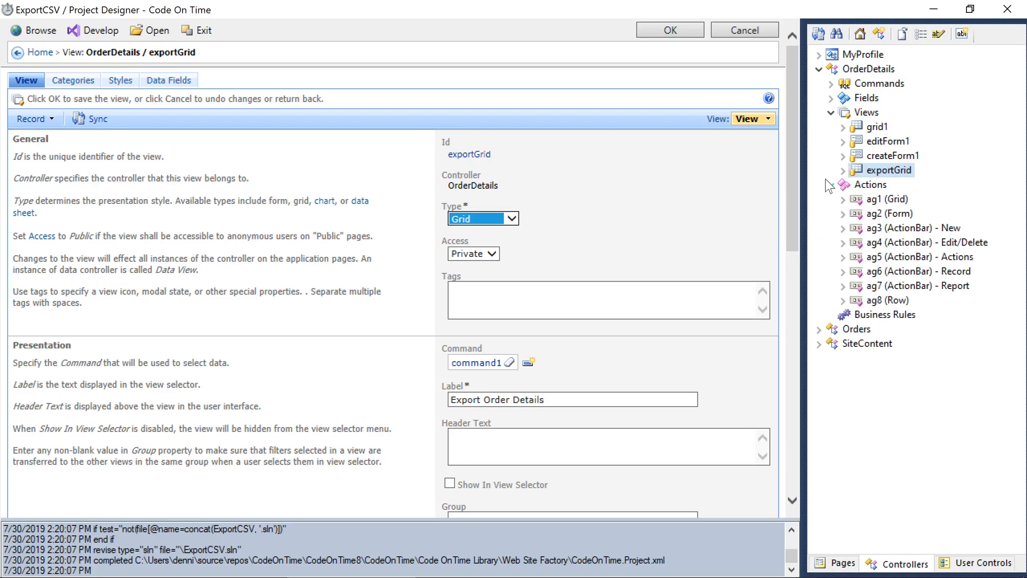
Step: Set the ag5 ExportCsv action's Command Argument to OrderDetails,exportGrid and save it
left_click(843, 257)
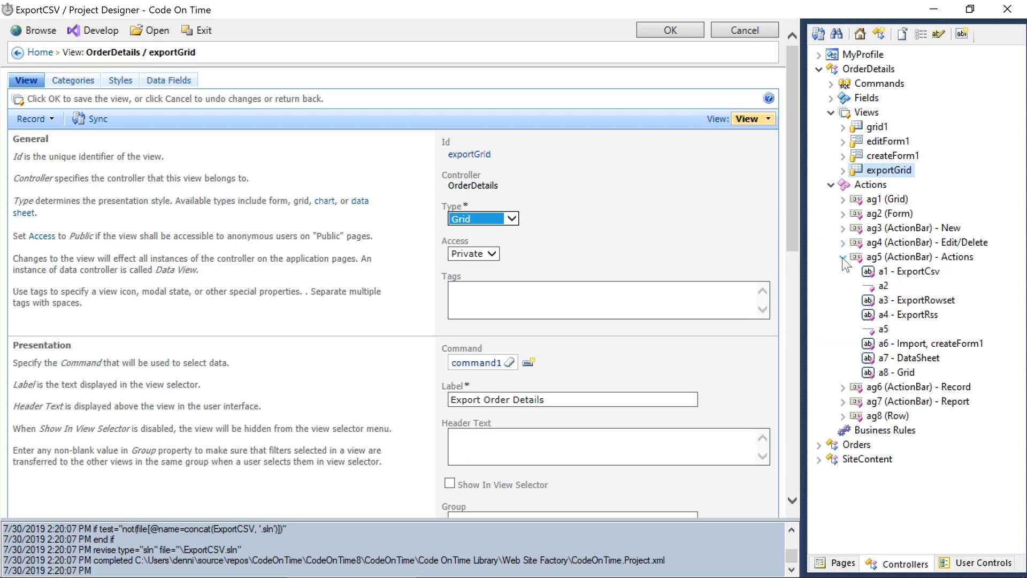
left_click(907, 272)
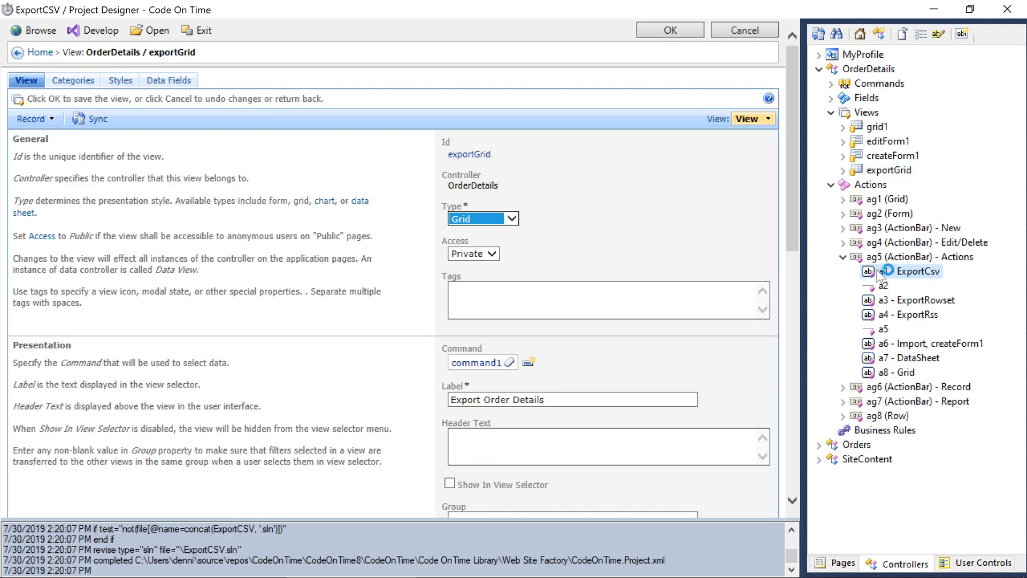
left_click(917, 272)
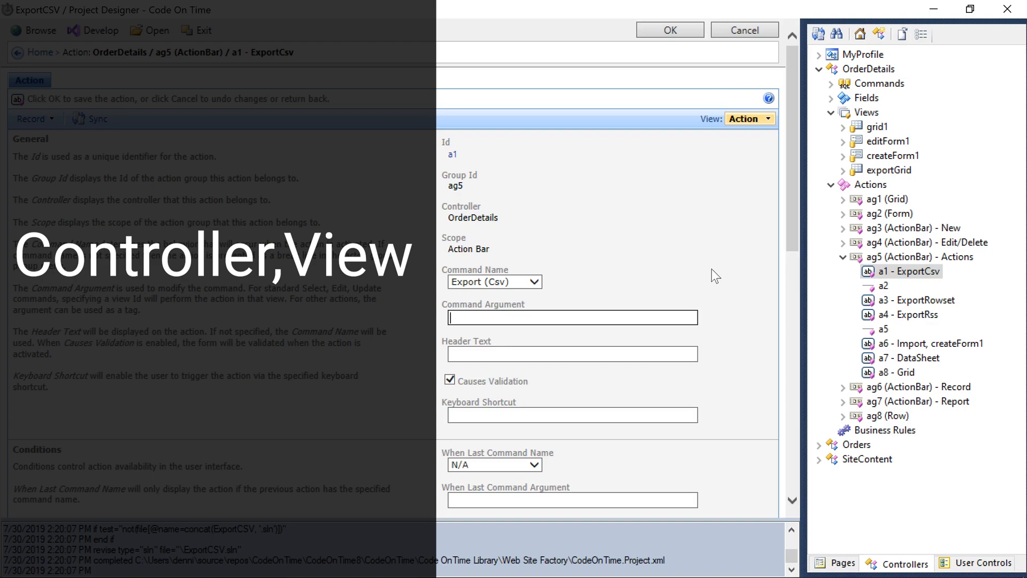
type("OrderDetails,")
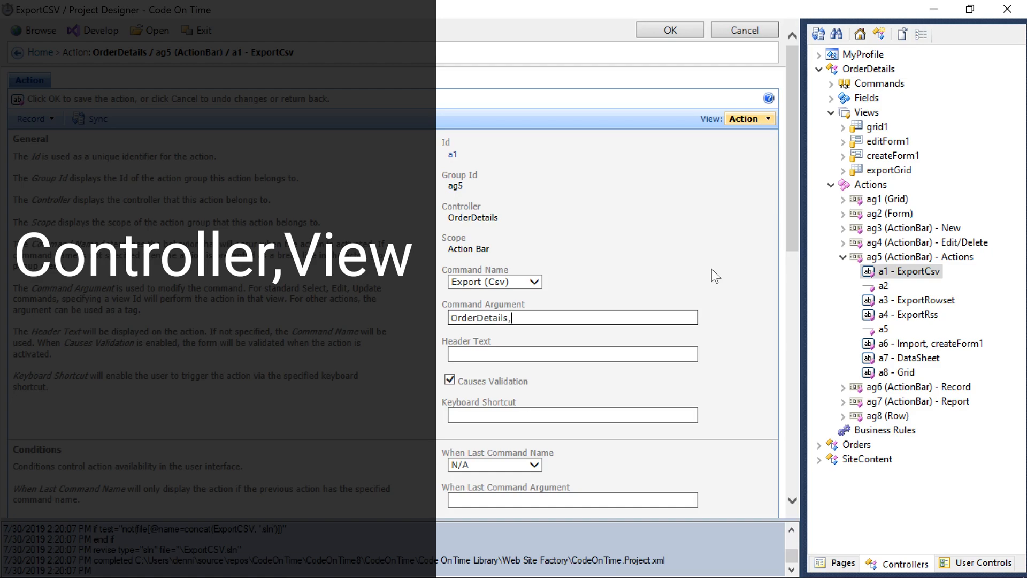
type("exportGrid")
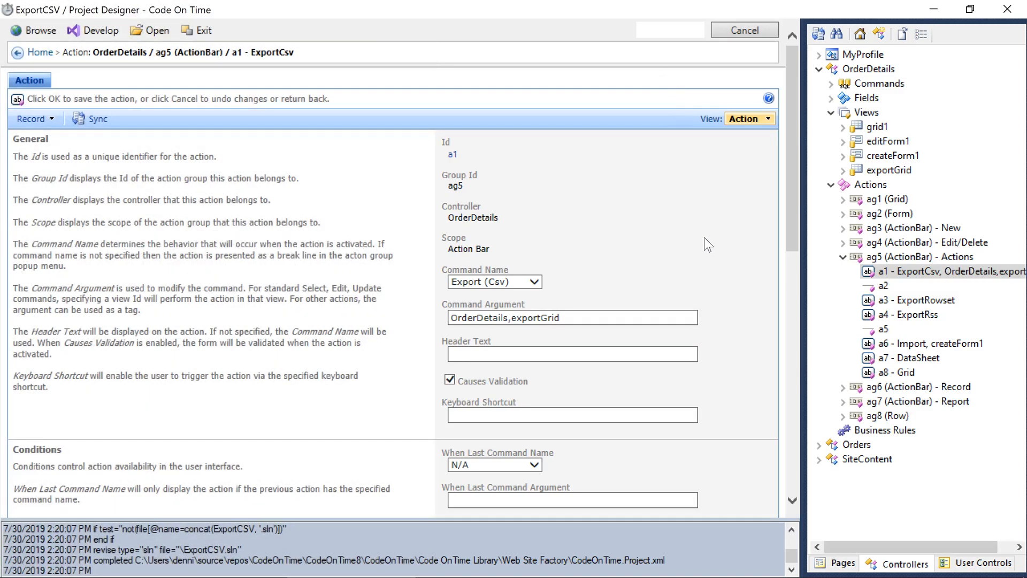
left_click(494, 281)
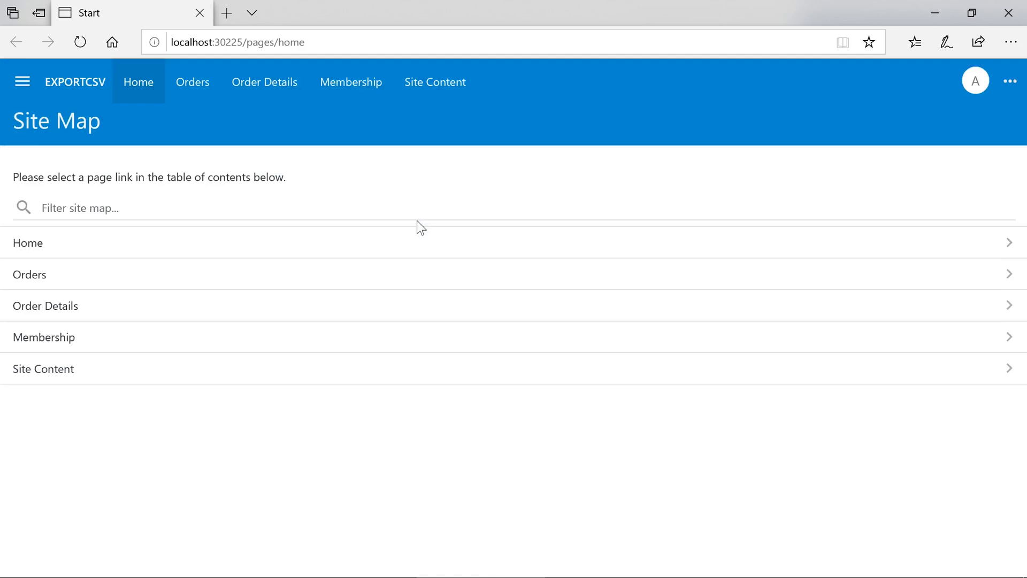
Step: On the Order Details page, use Actions > Download to get OrderDetails_exportGrid.csv
left_click(265, 82)
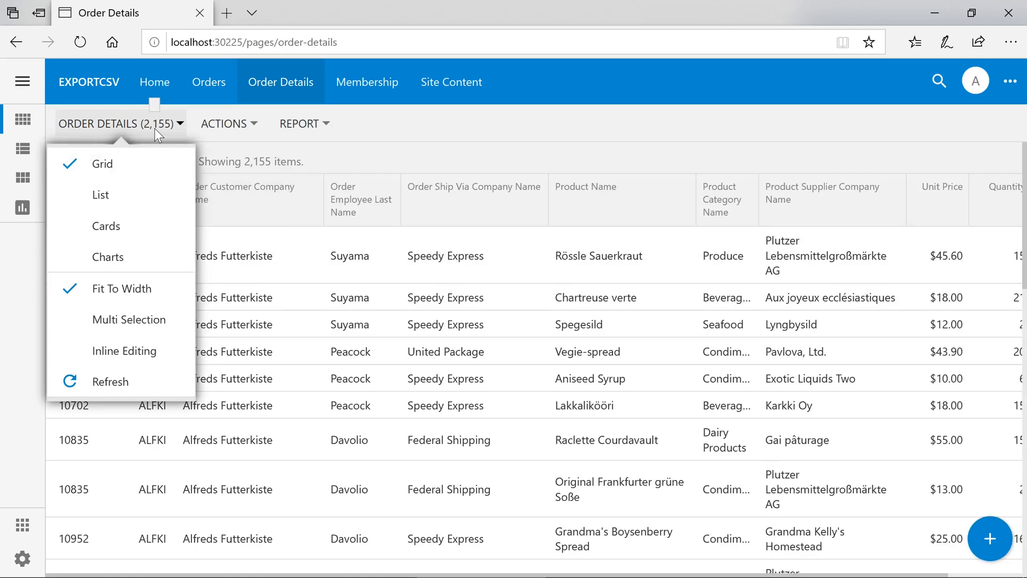
mouse_move(193, 144)
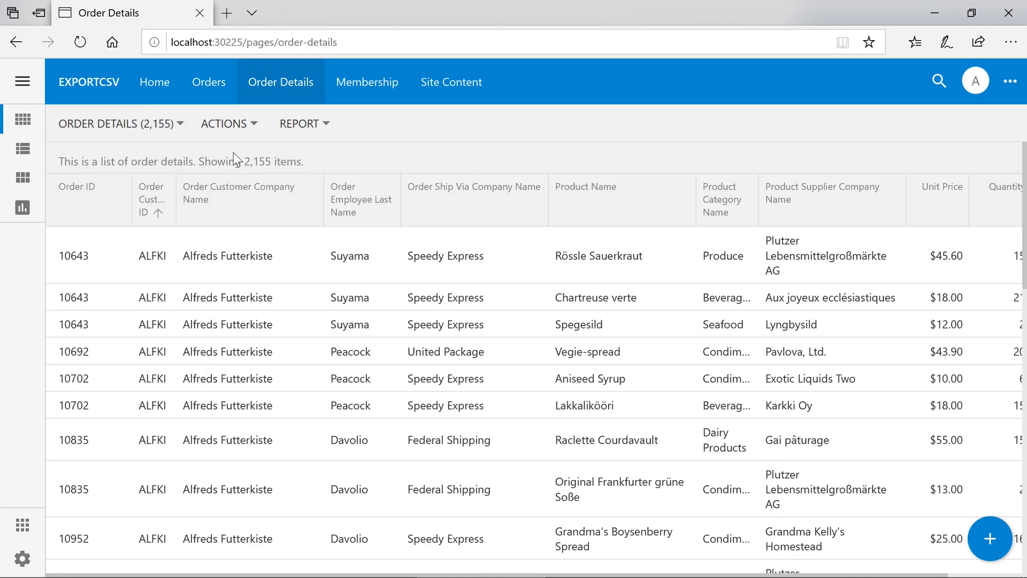
left_click(224, 124)
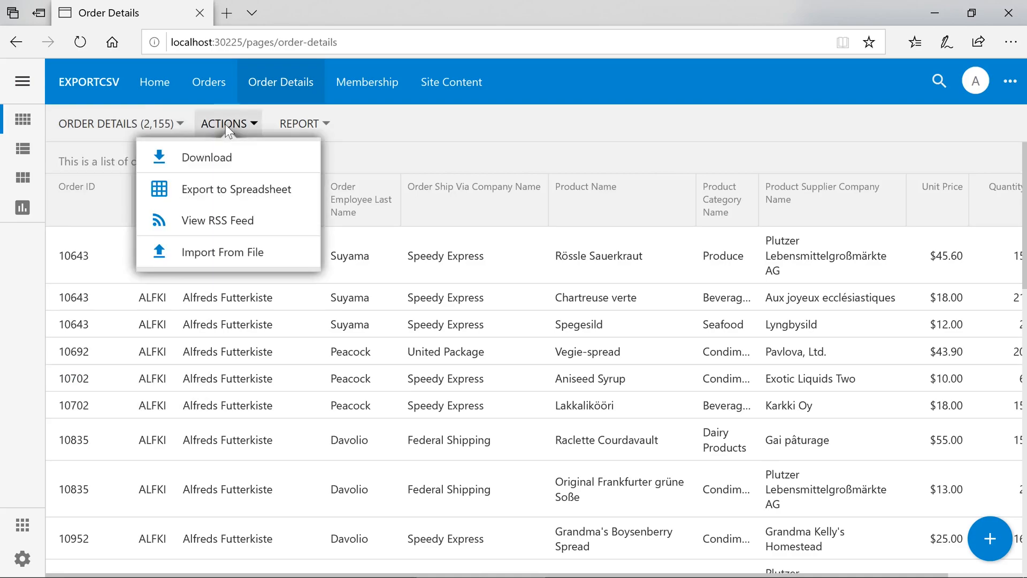
left_click(206, 157)
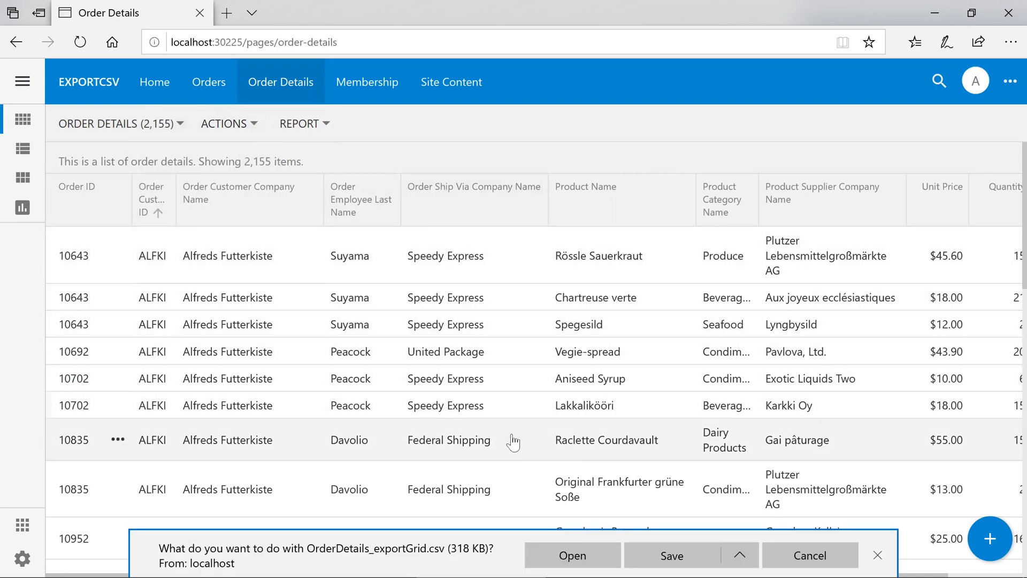